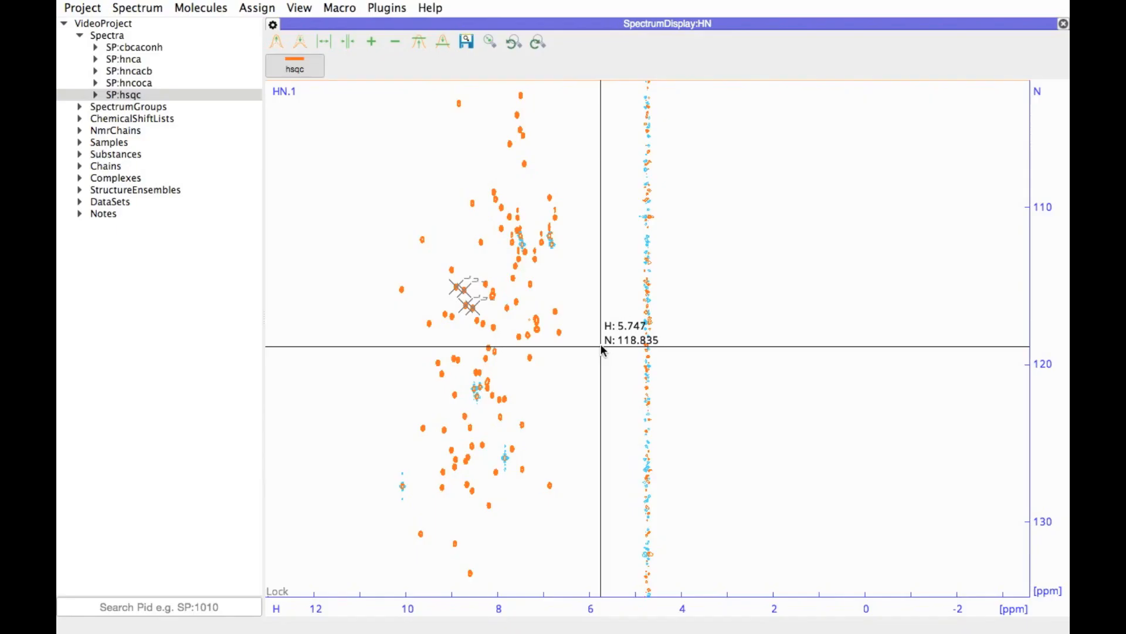
pyautogui.moveTo(601, 344)
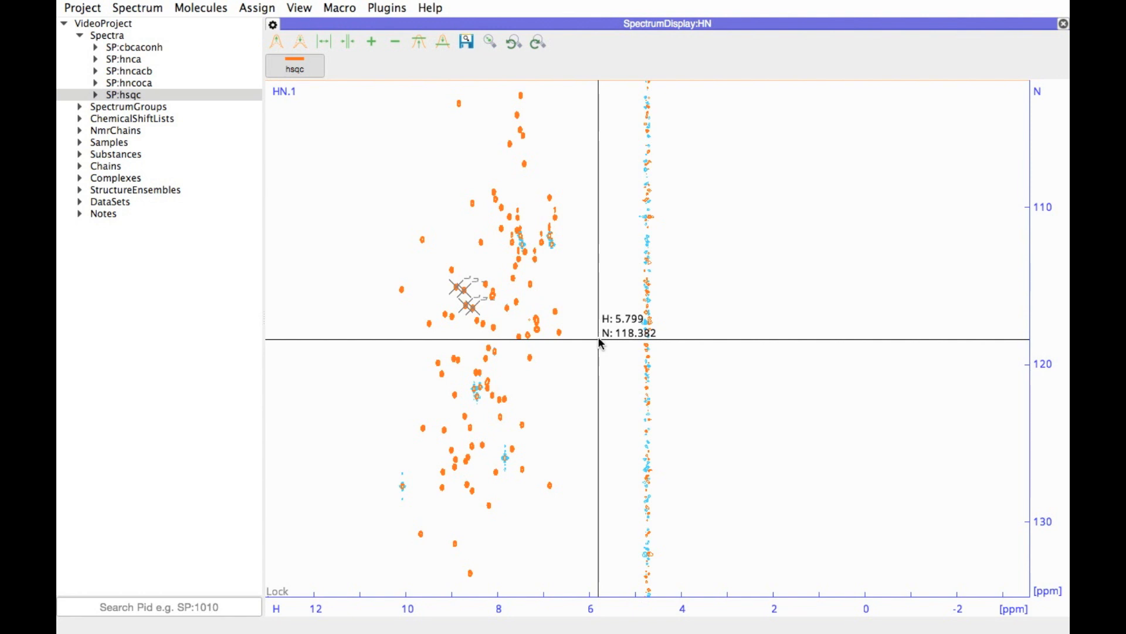
pyautogui.moveTo(542, 287)
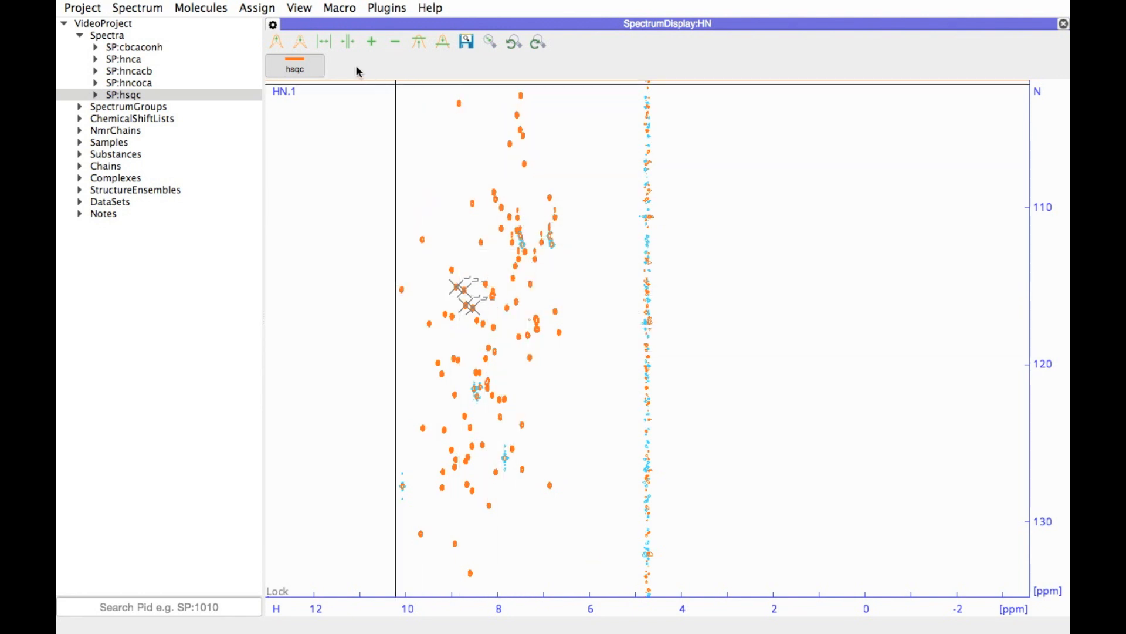
pyautogui.moveTo(138, 15)
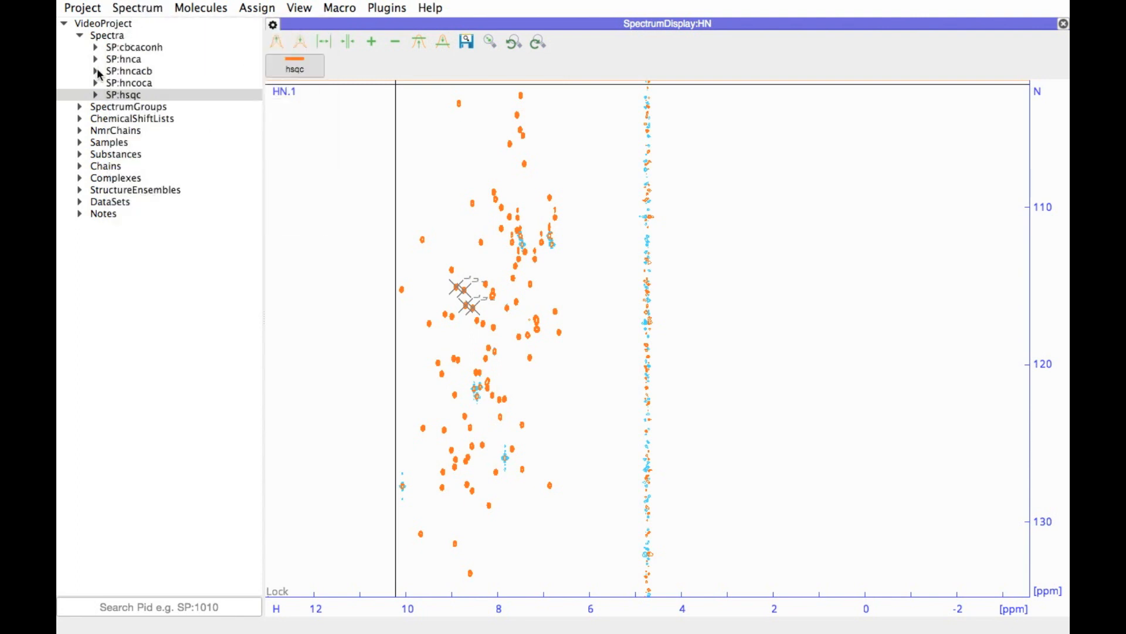
# - Expand and re-collapse the hncoca spectrum entry in the sidebar to glance at its peak lists
pyautogui.click(97, 82)
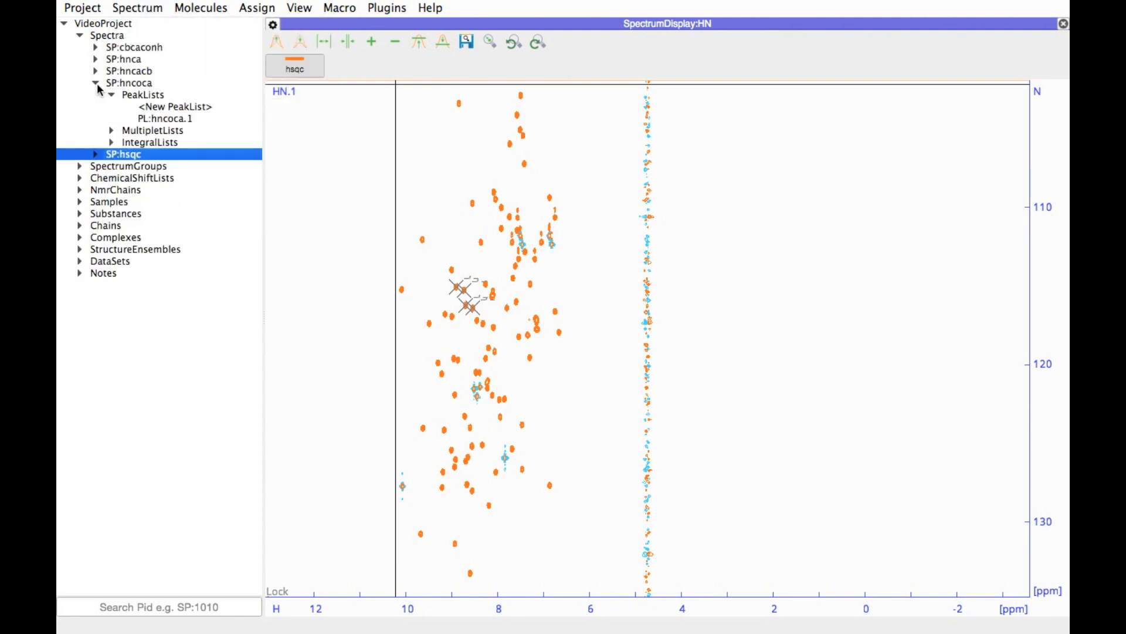
pyautogui.click(99, 82)
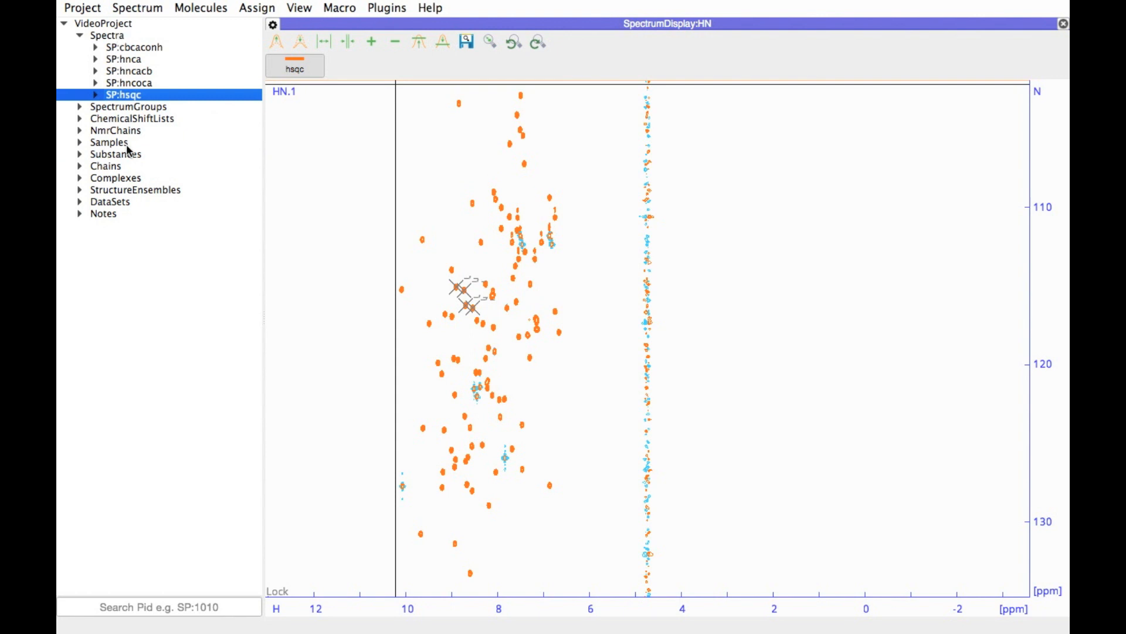
pyautogui.moveTo(568, 288)
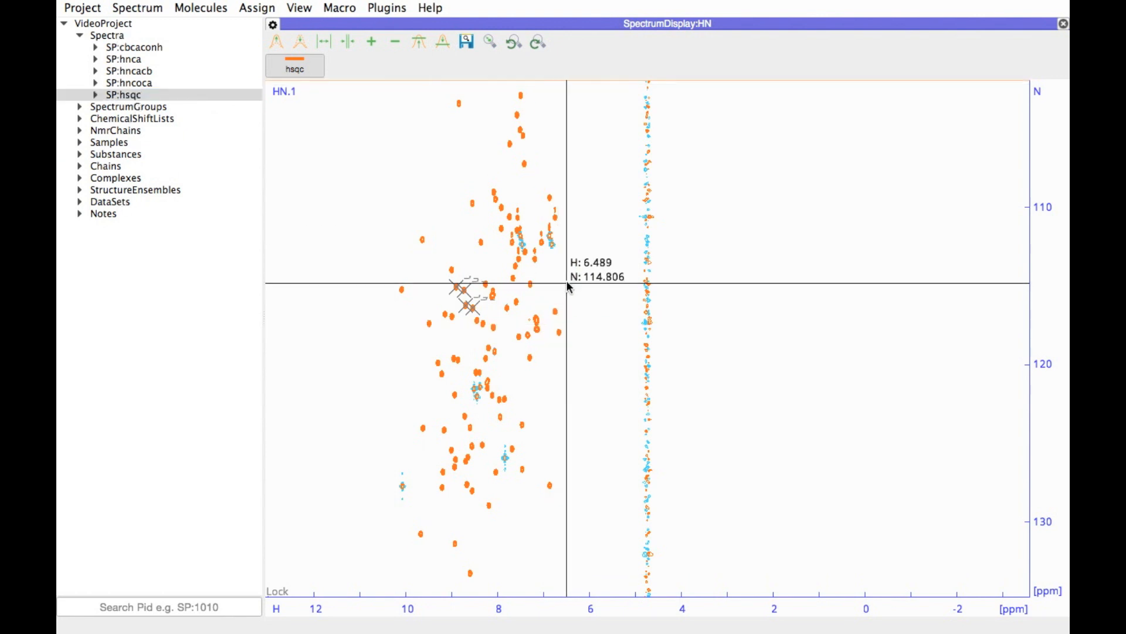
pyautogui.moveTo(523, 298)
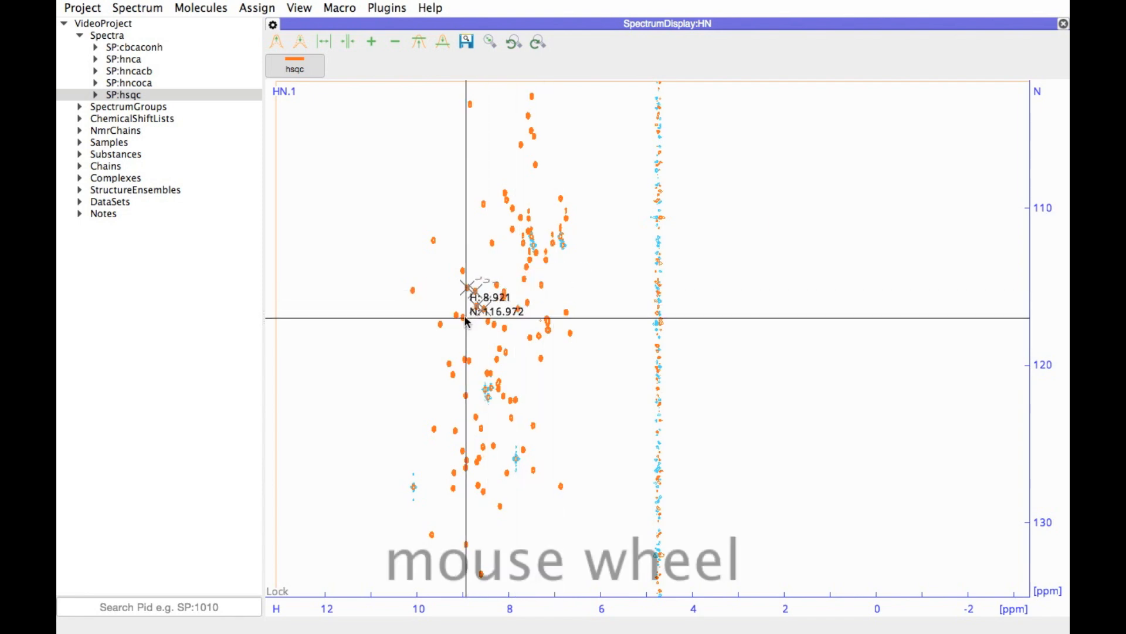
# - Zoom in and back out on the HSQC spectrum with the wheel, leaving the peak cluster slightly enlarged
pyautogui.scroll(3)
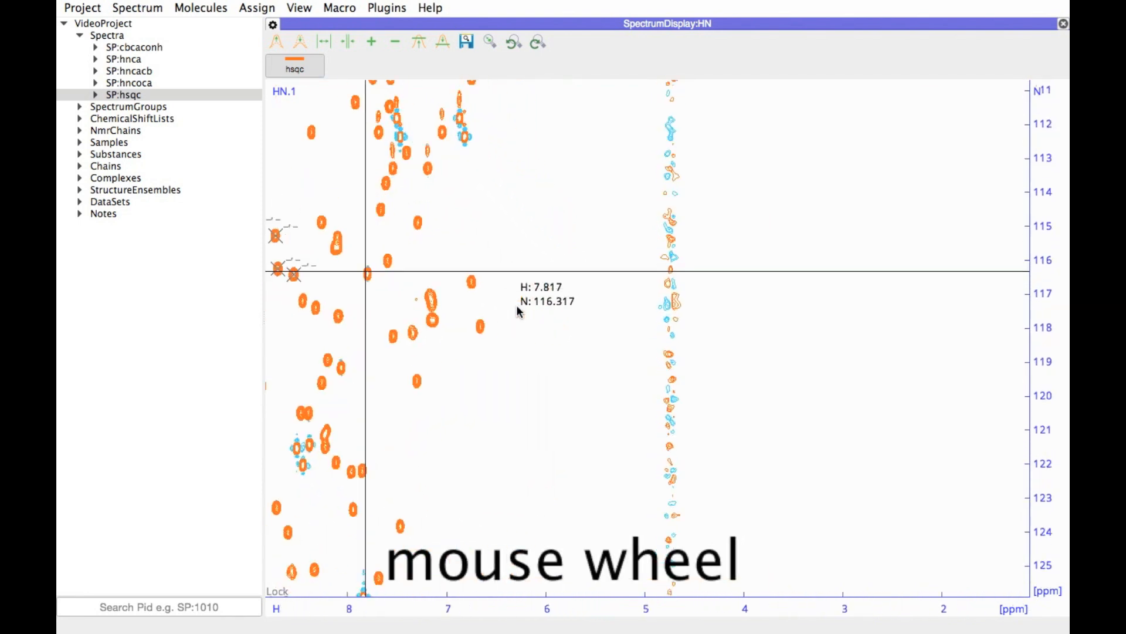
pyautogui.scroll(-3)
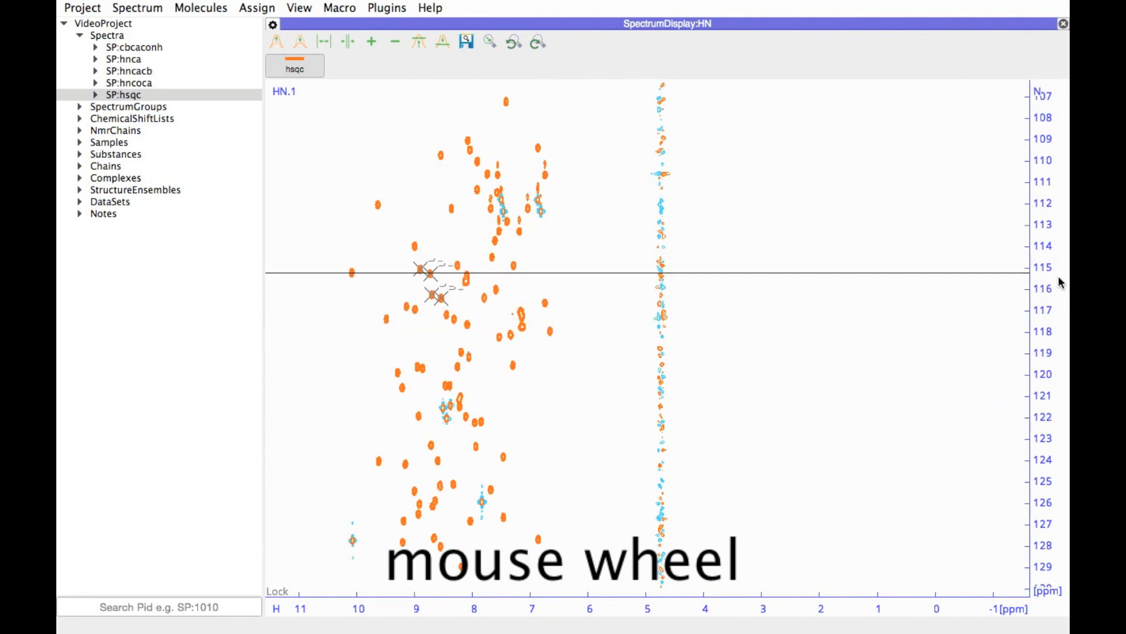
pyautogui.scroll(-3)
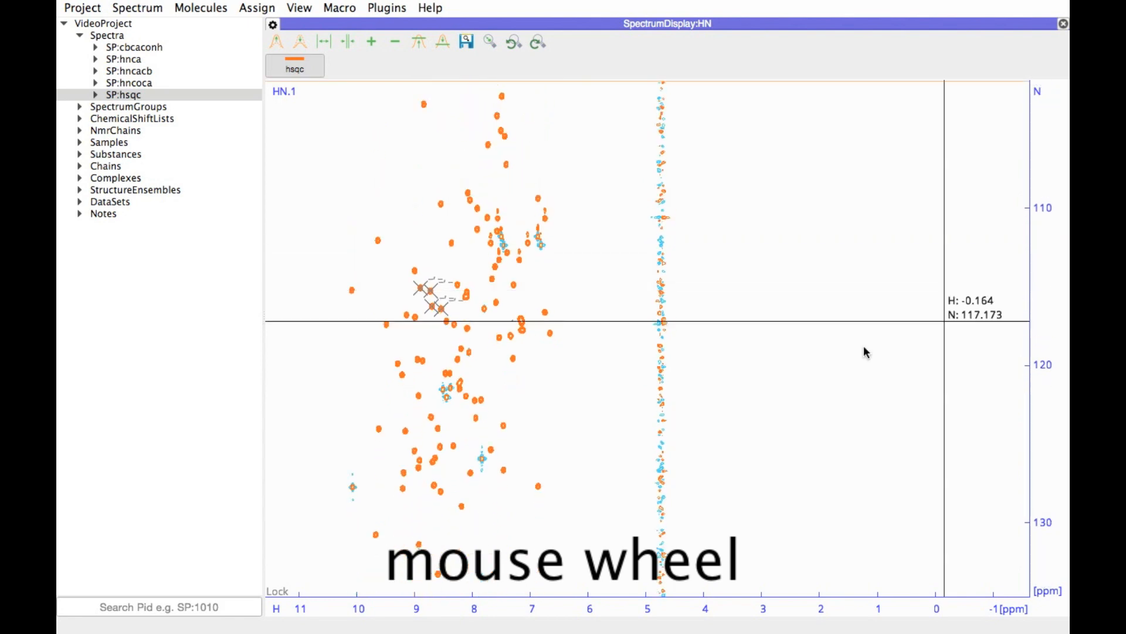
pyautogui.scroll(-3)
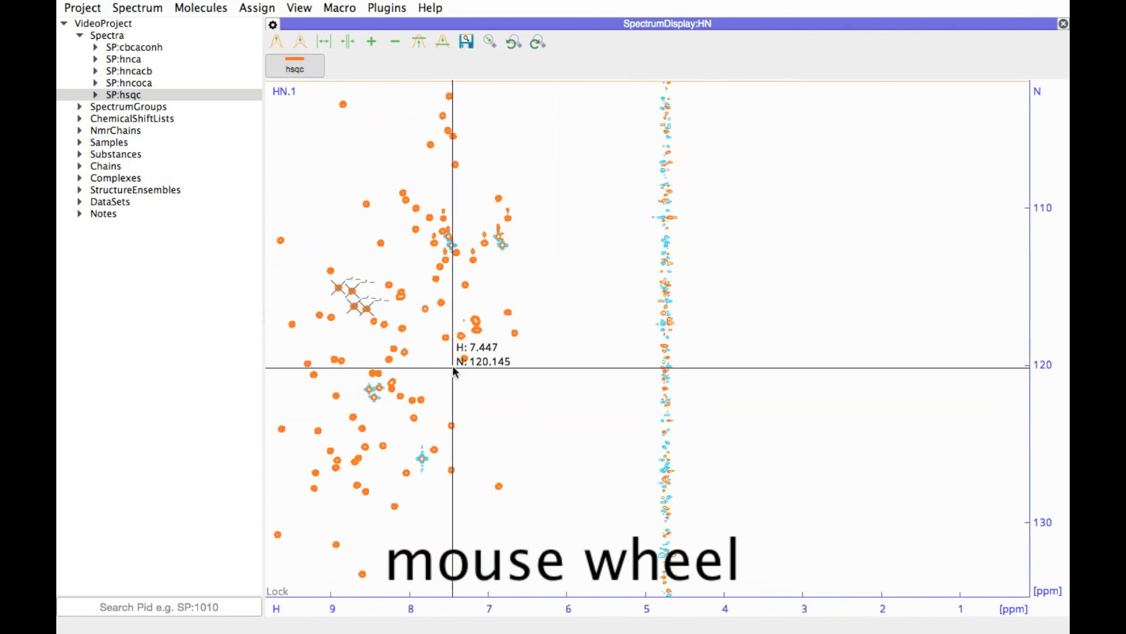
pyautogui.scroll(-3)
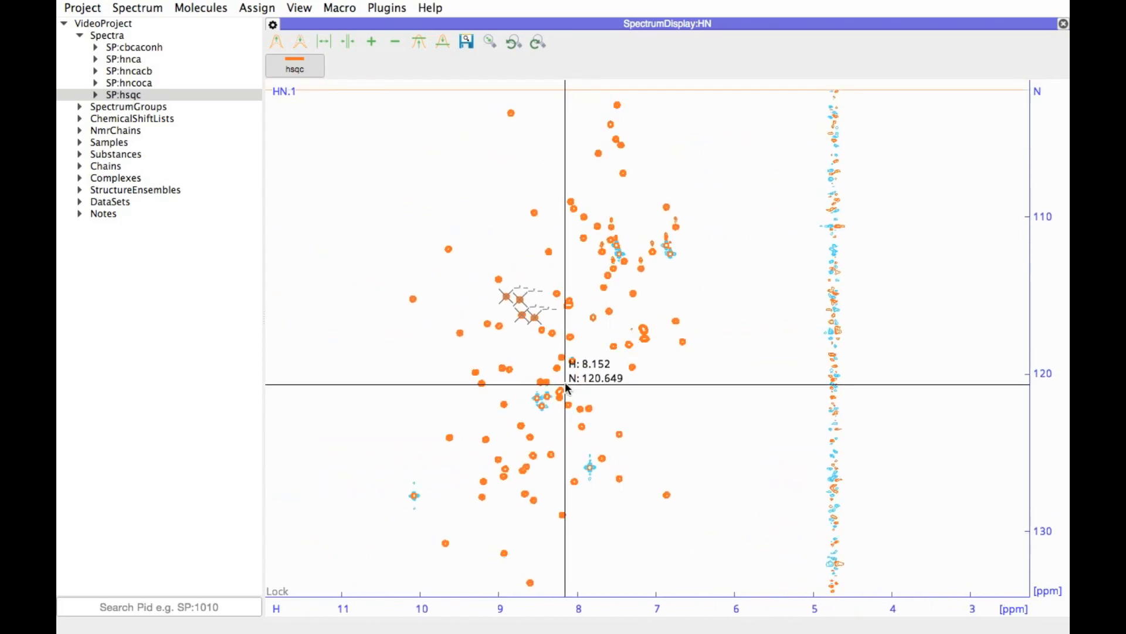
pyautogui.moveTo(461, 266)
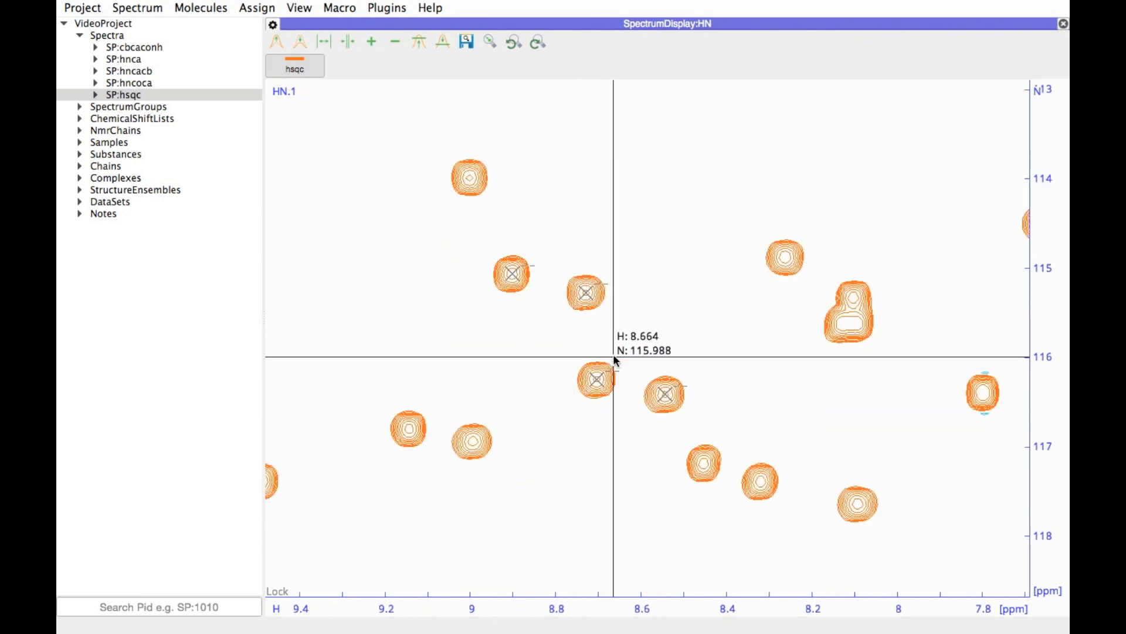
pyautogui.moveTo(711, 343)
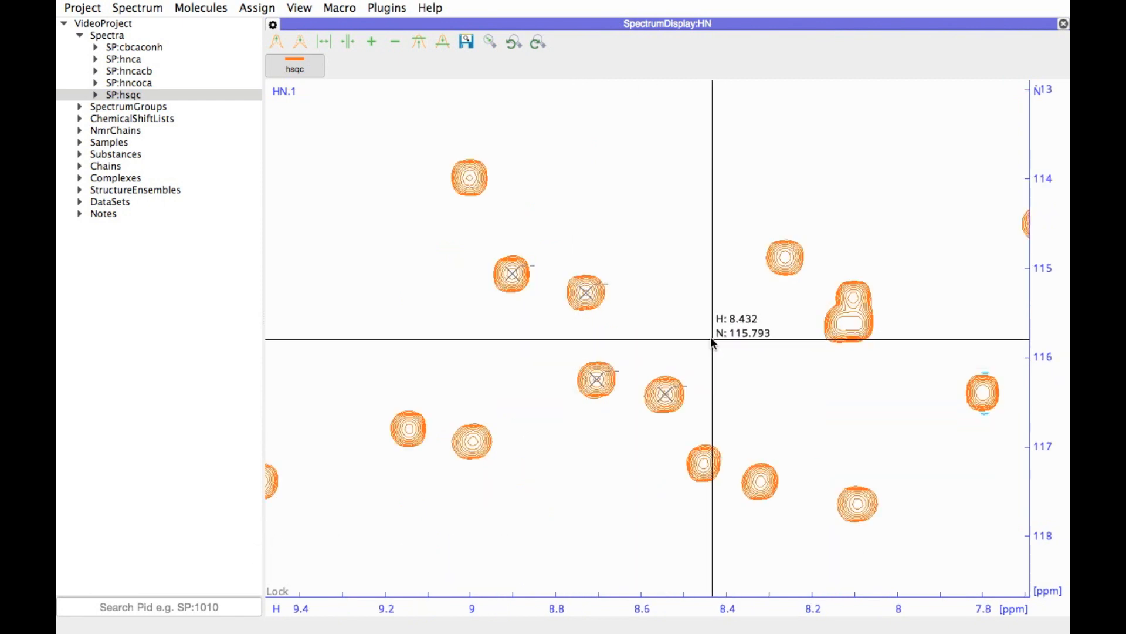
pyautogui.moveTo(742, 340)
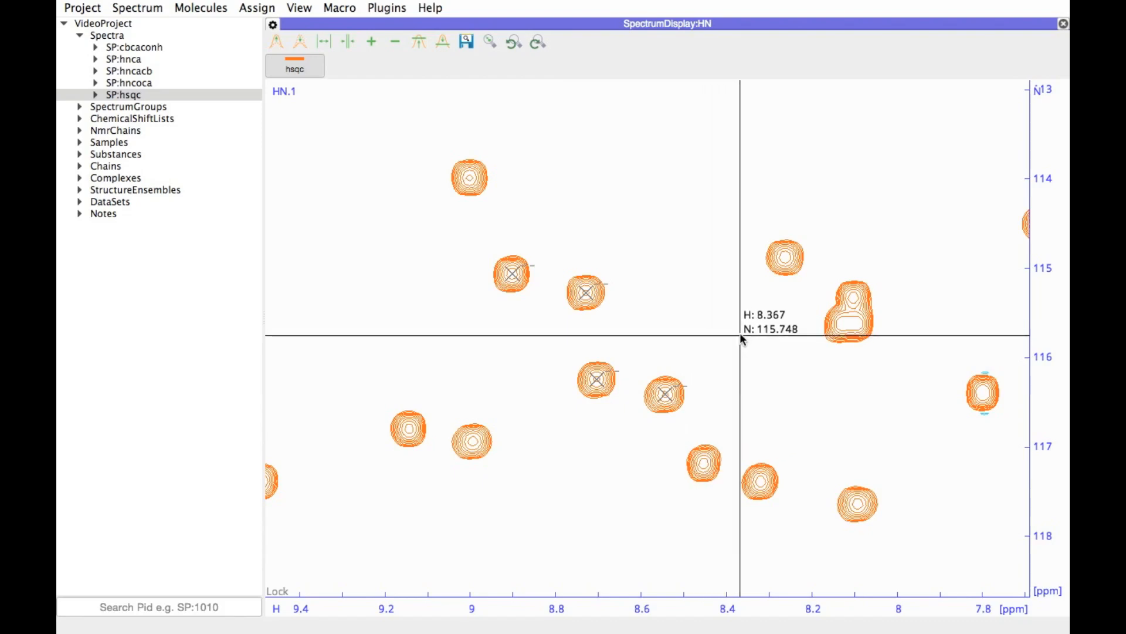
pyautogui.moveTo(732, 336)
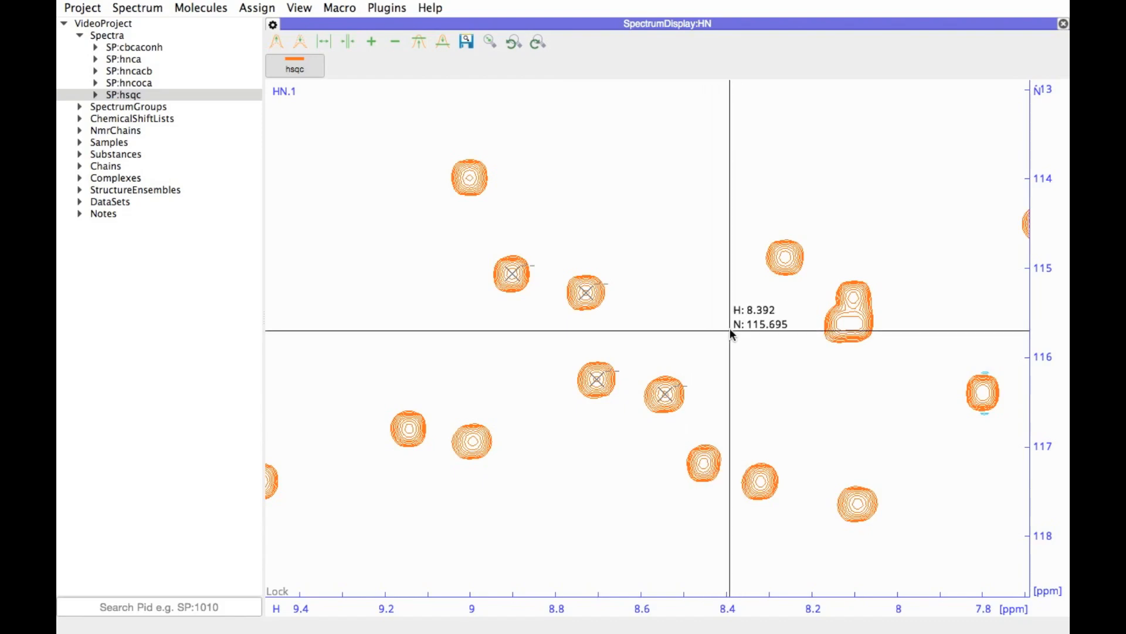
pyautogui.moveTo(735, 335)
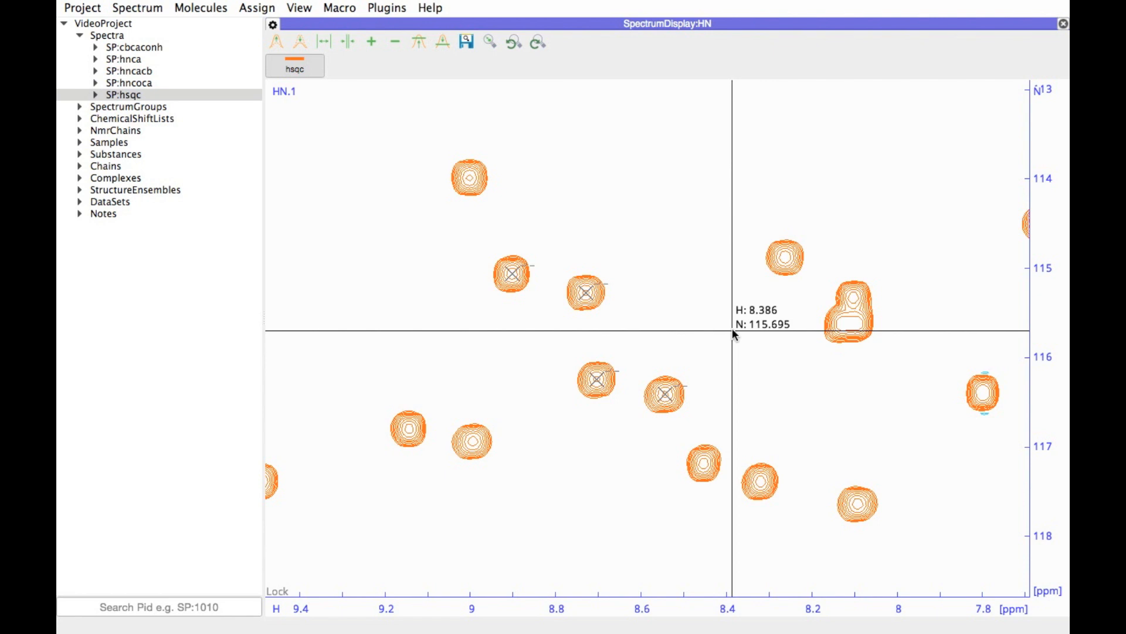
pyautogui.moveTo(481, 316)
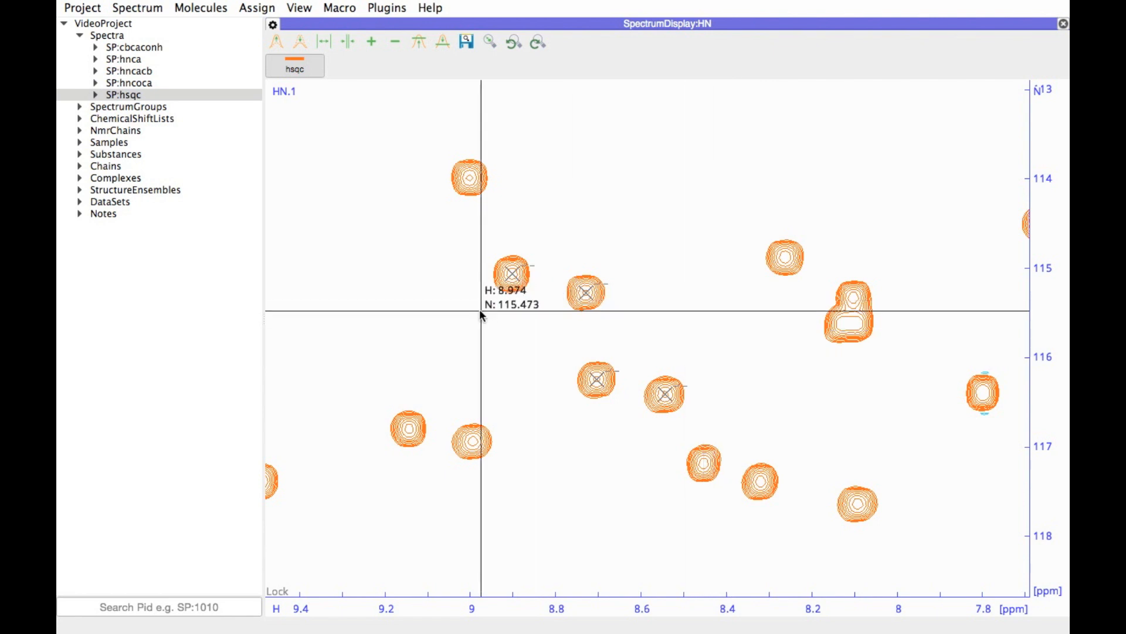
pyautogui.moveTo(612, 284)
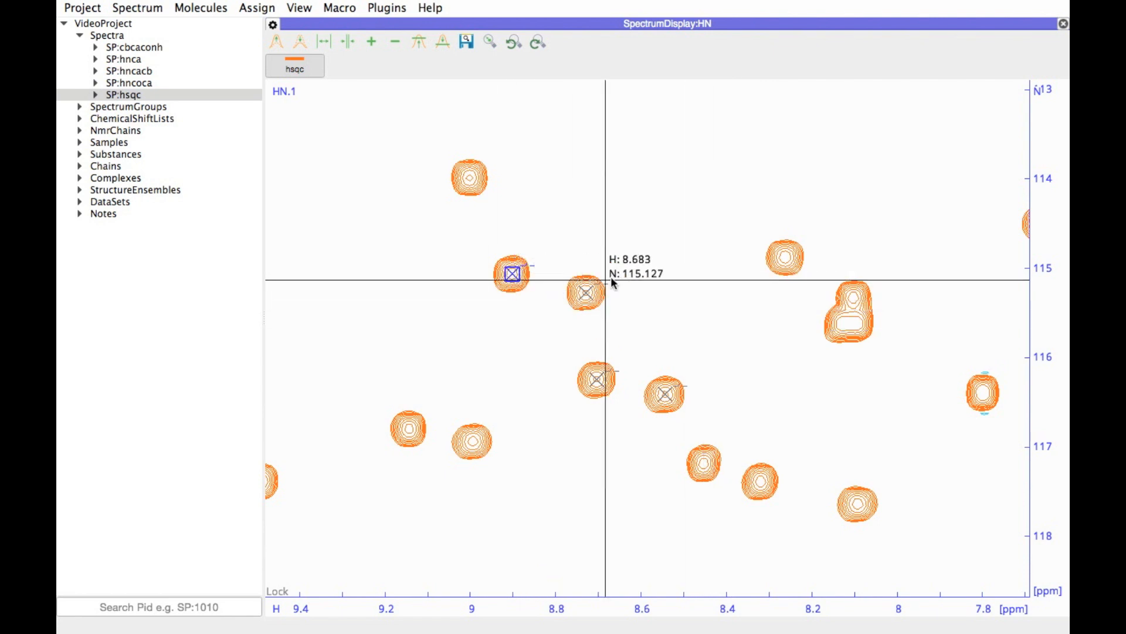
pyautogui.moveTo(600, 388)
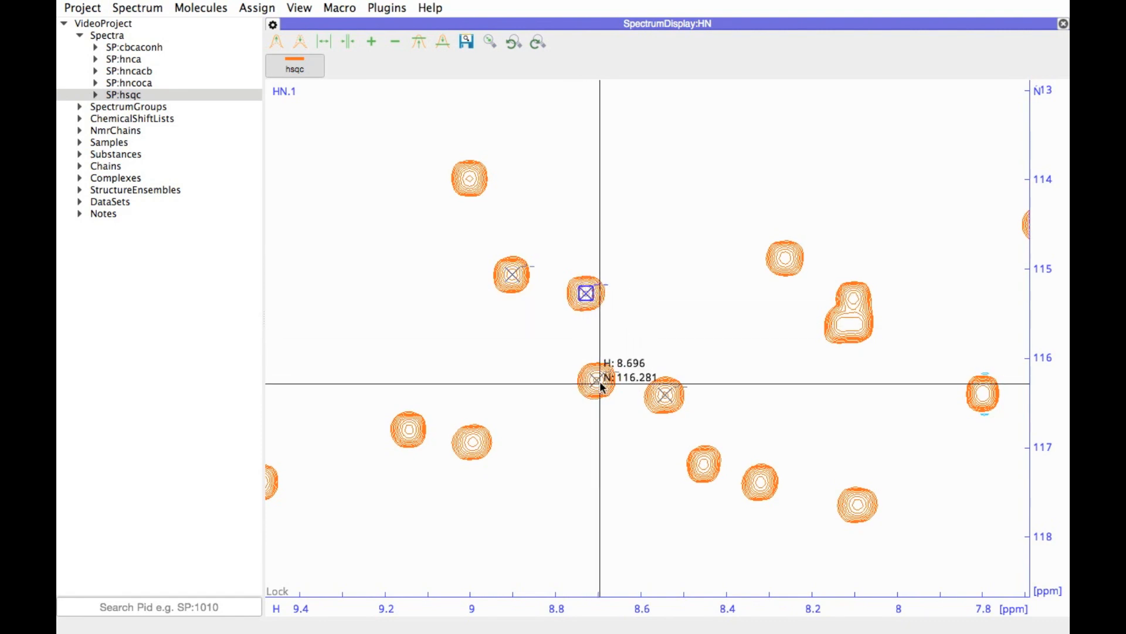
pyautogui.moveTo(627, 319)
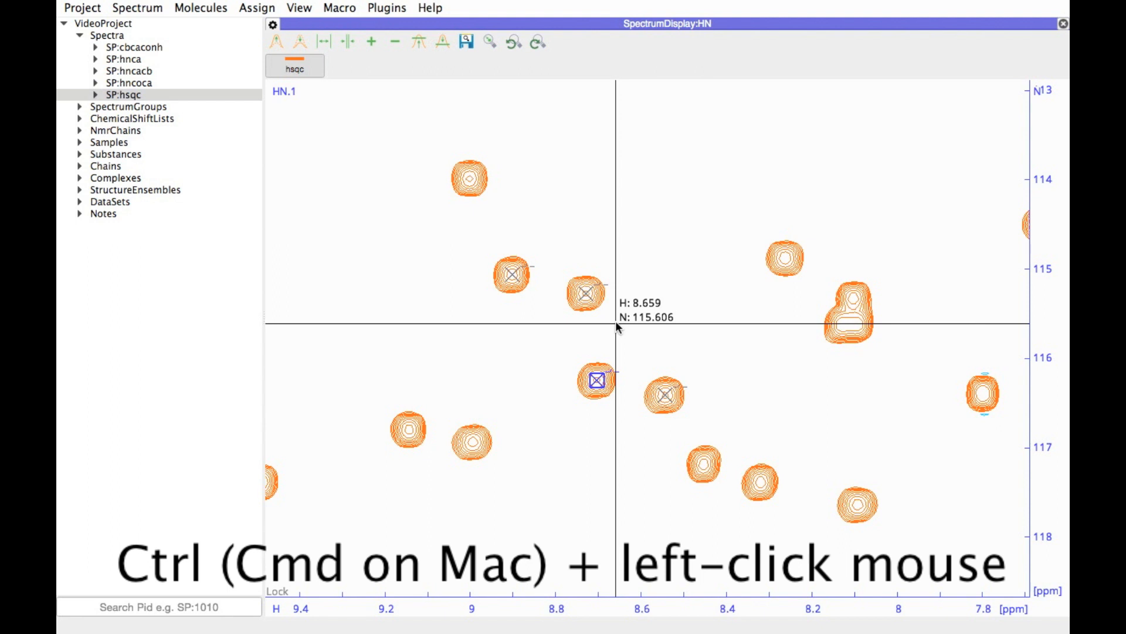
pyautogui.moveTo(512, 275)
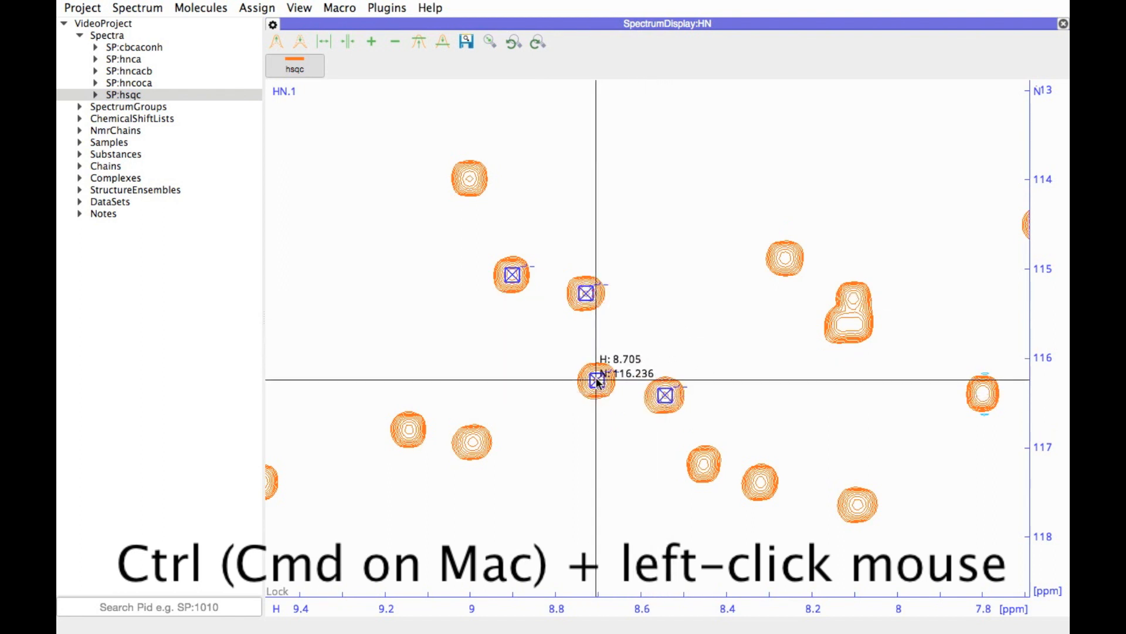
pyautogui.moveTo(722, 329)
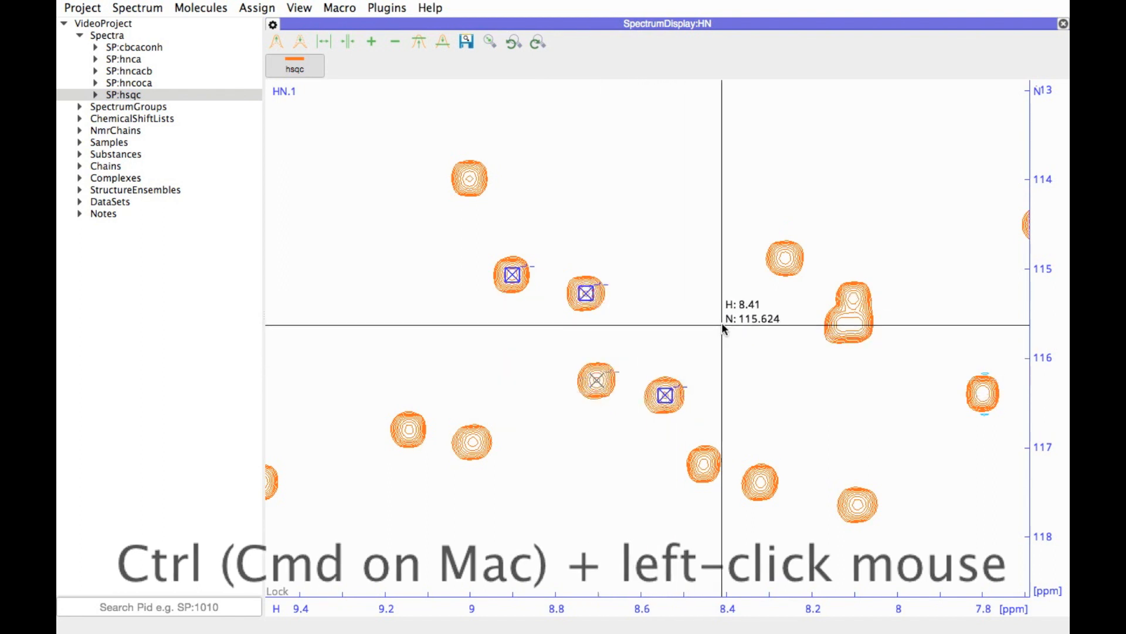
pyautogui.moveTo(689, 308)
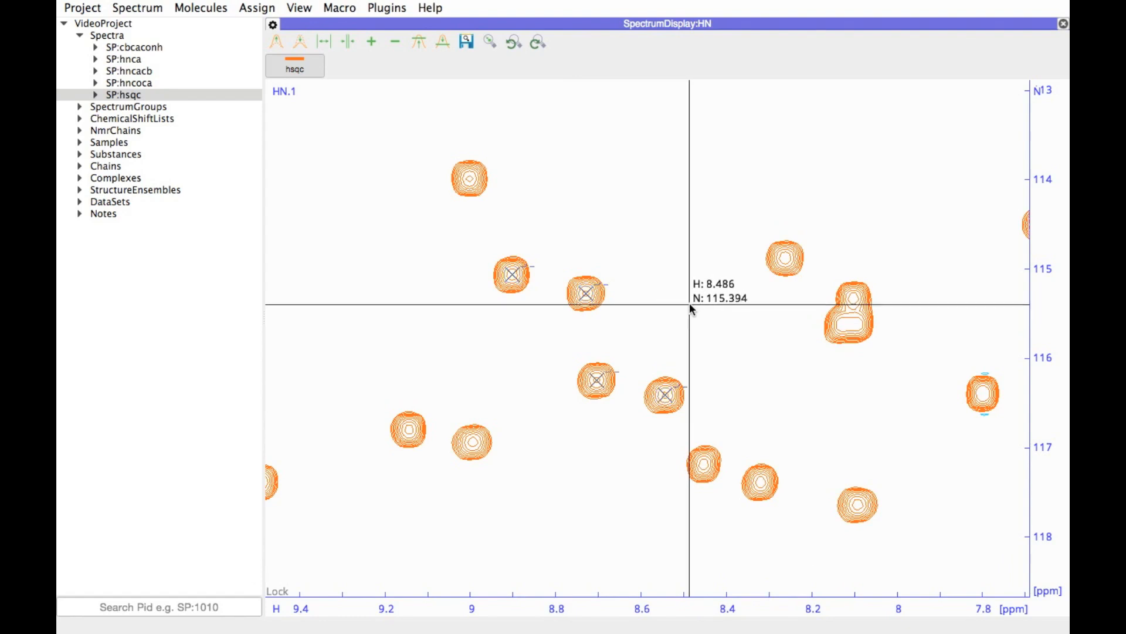
pyautogui.moveTo(661, 289)
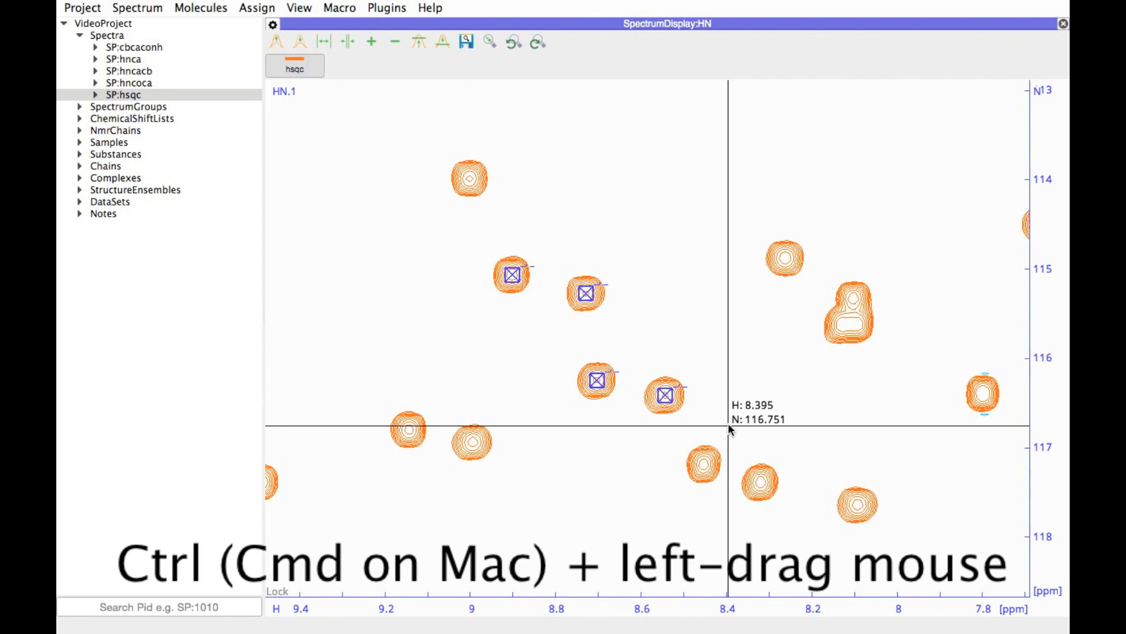
pyautogui.moveTo(725, 385)
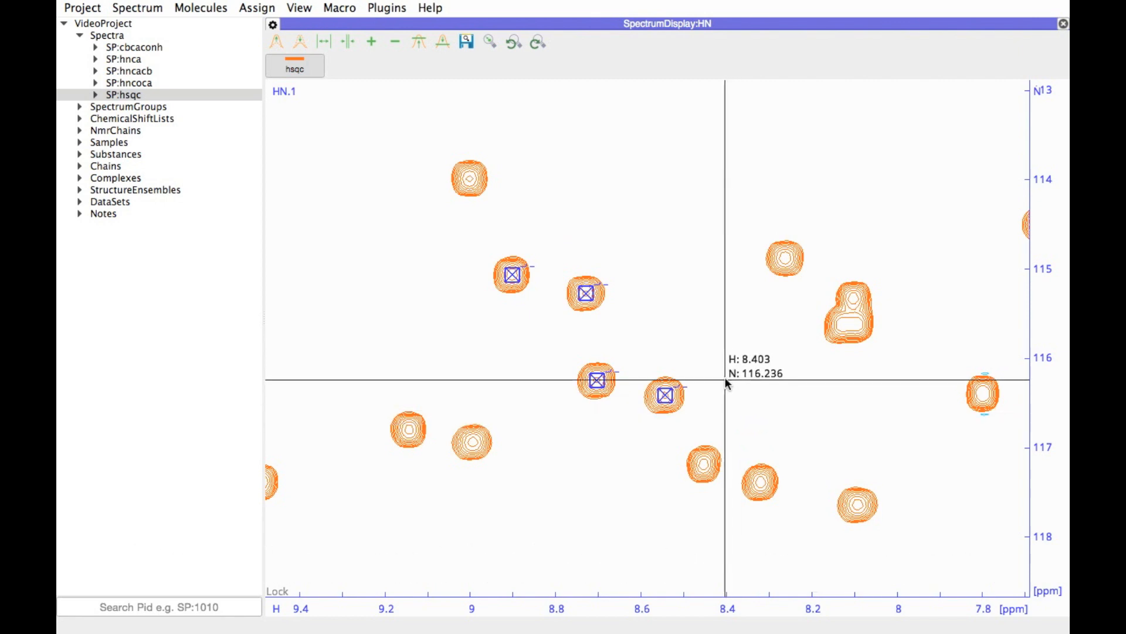
pyautogui.moveTo(775, 388)
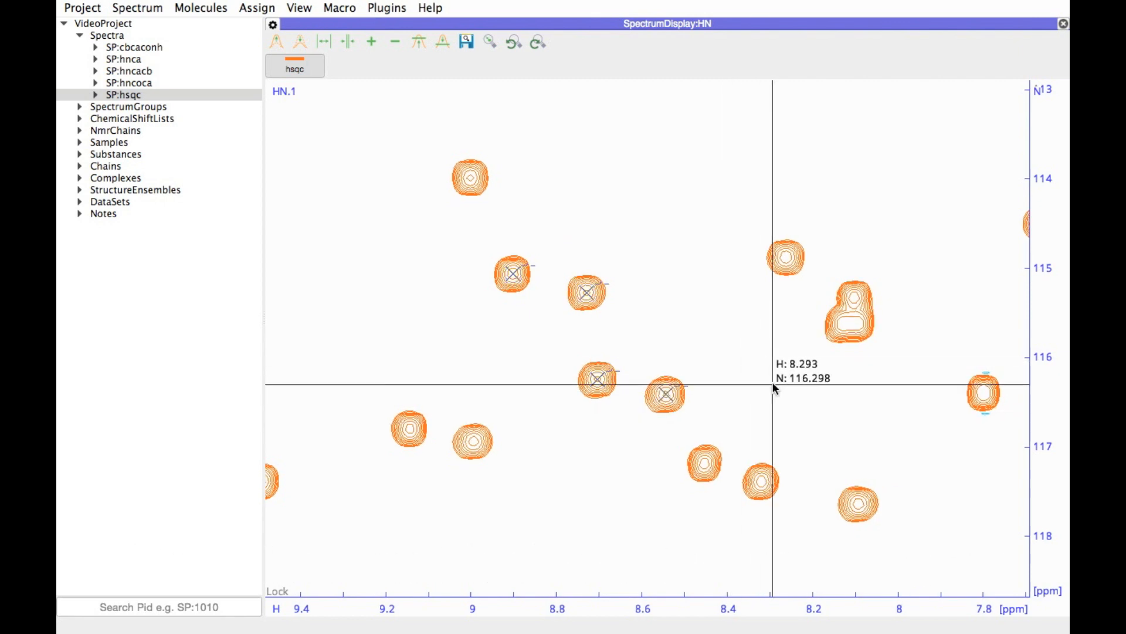
pyautogui.moveTo(748, 389)
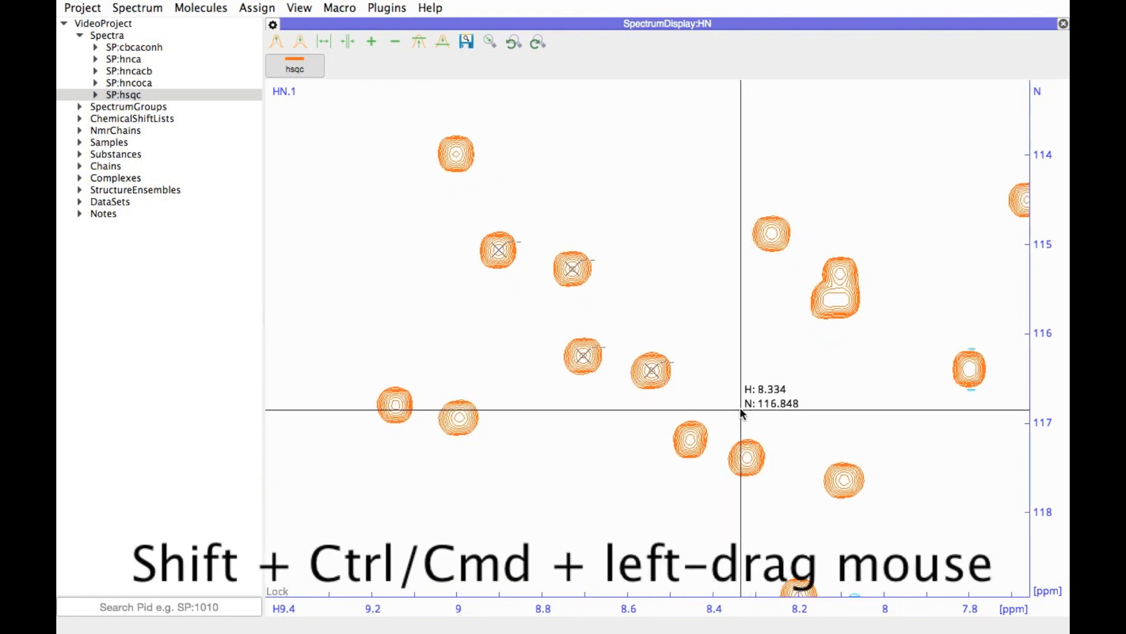
pyautogui.moveTo(743, 408)
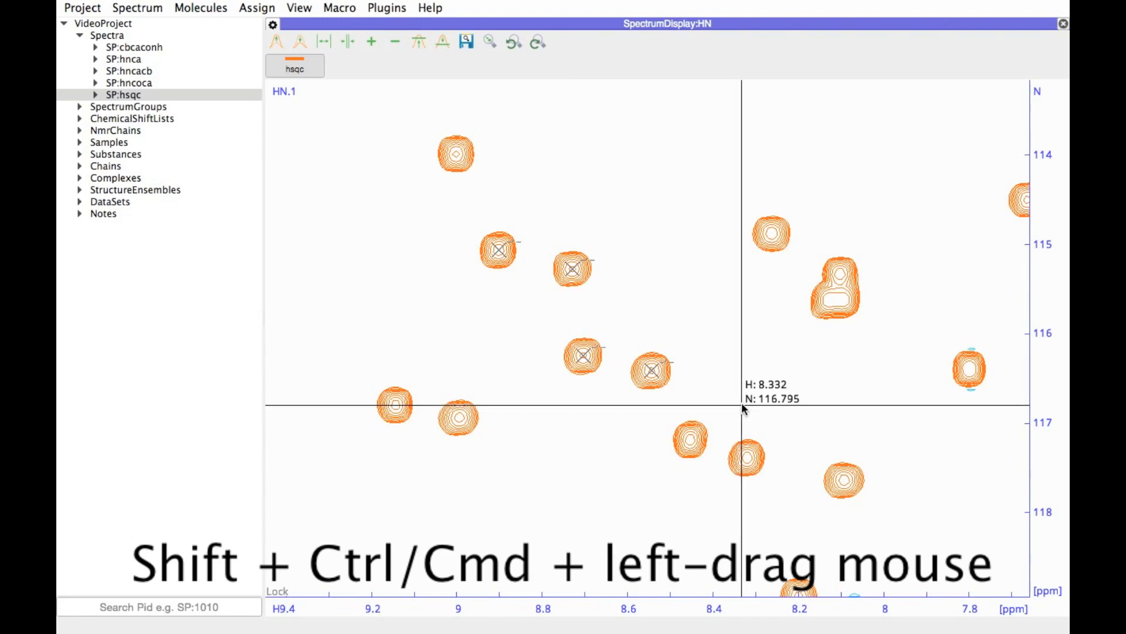
pyautogui.moveTo(642, 406)
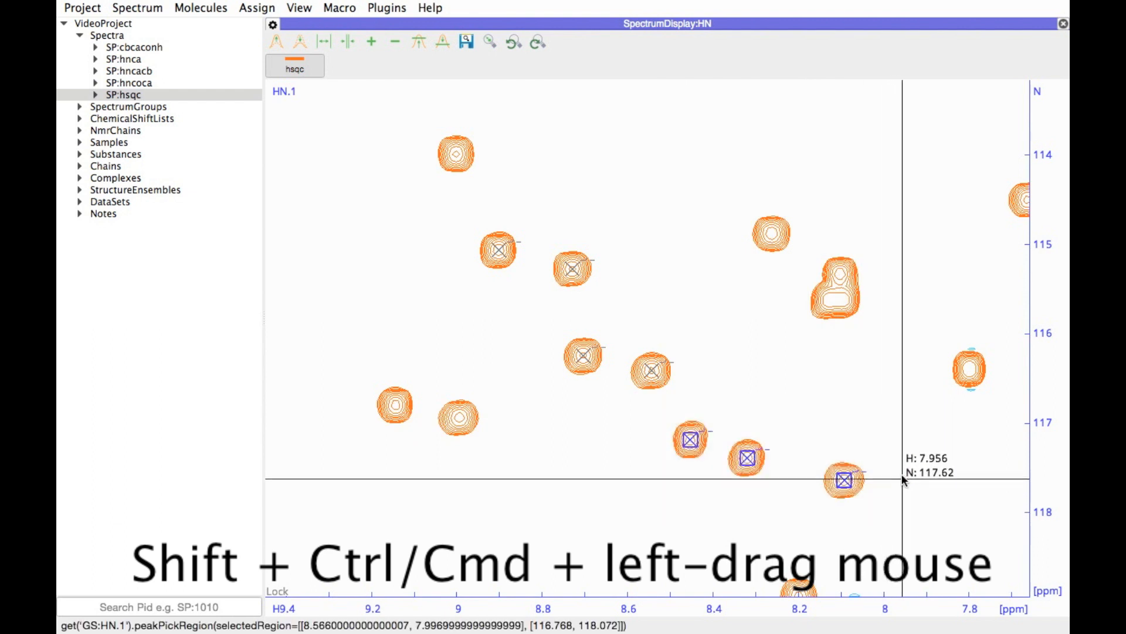
pyautogui.moveTo(805, 413)
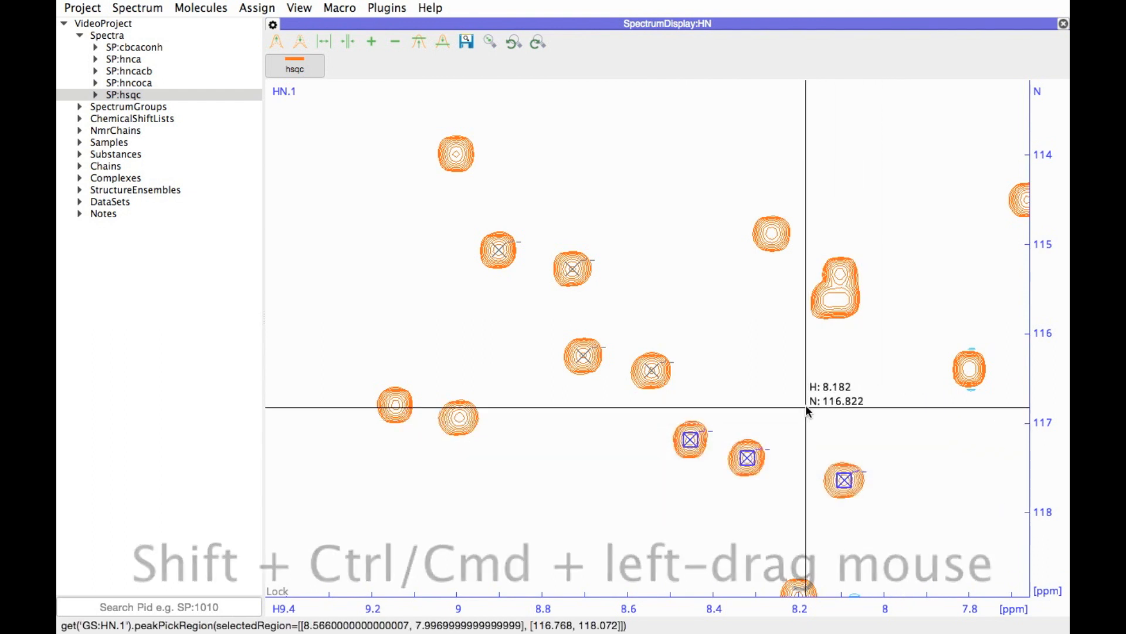
pyautogui.moveTo(761, 398)
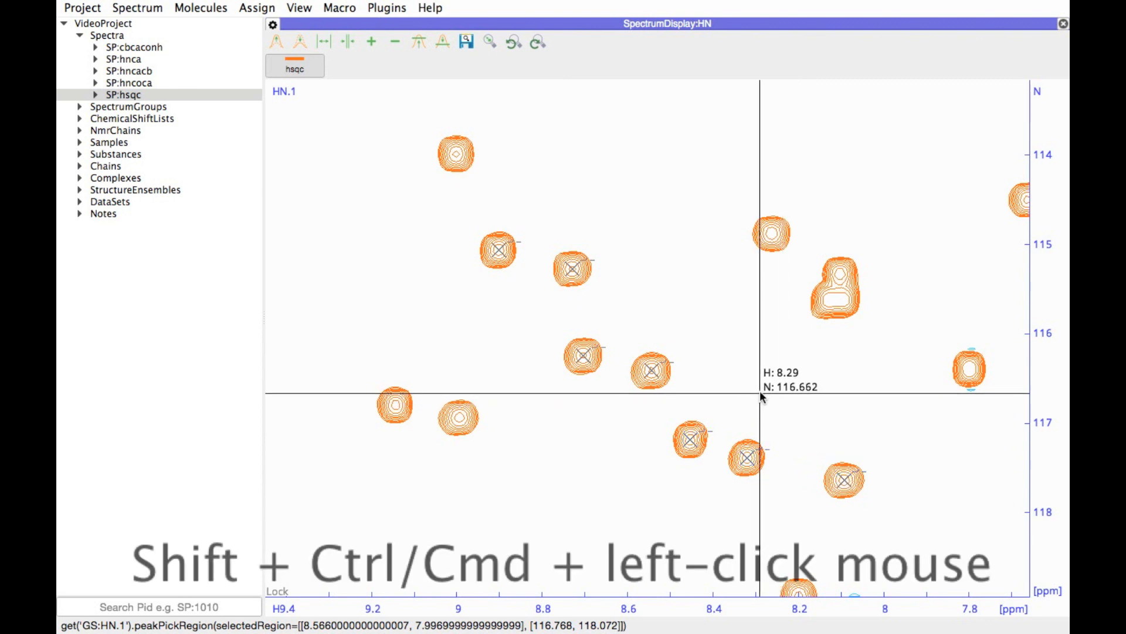
pyautogui.moveTo(777, 338)
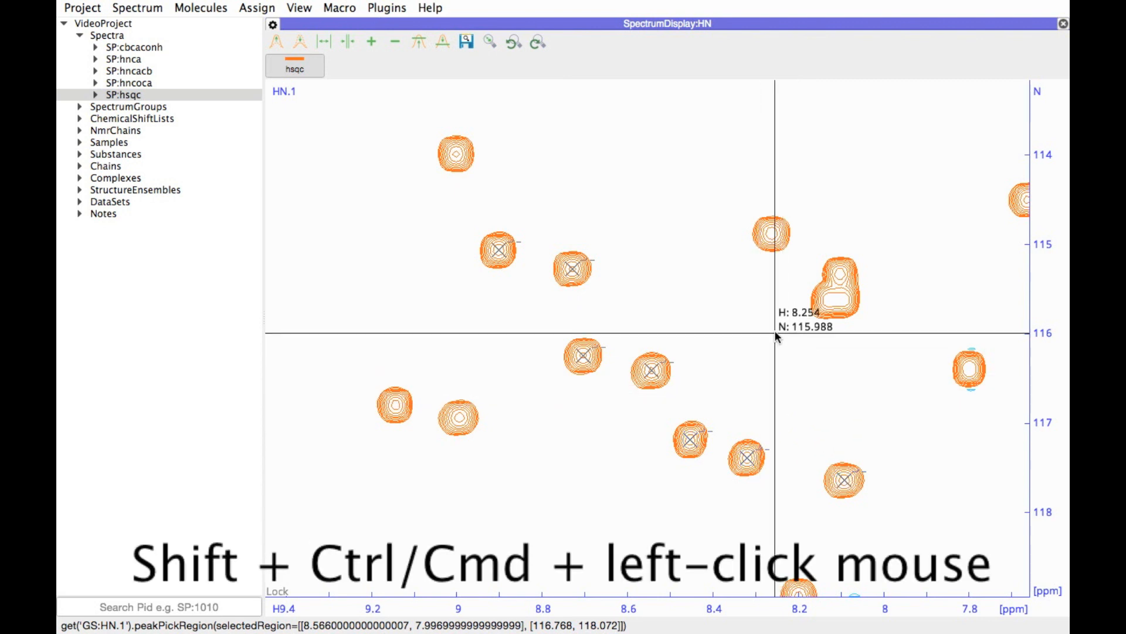
pyautogui.moveTo(772, 235)
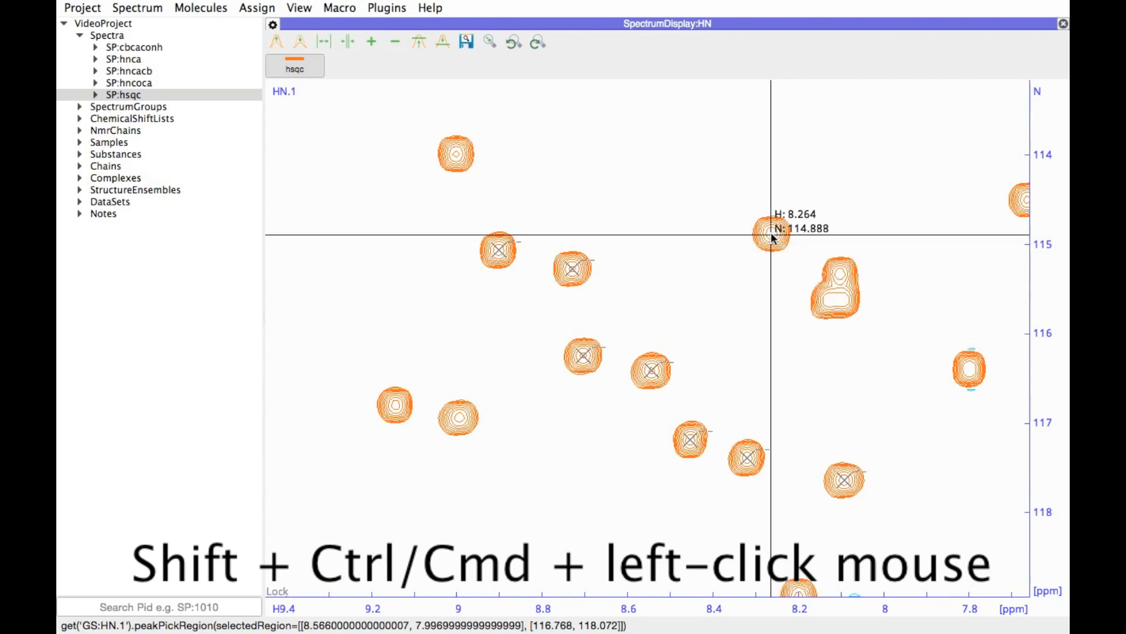
# - Pick a peak on the signal near H 8.26 / N 114.9 ppm with Shift+Ctrl-click
pyautogui.click(771, 237)
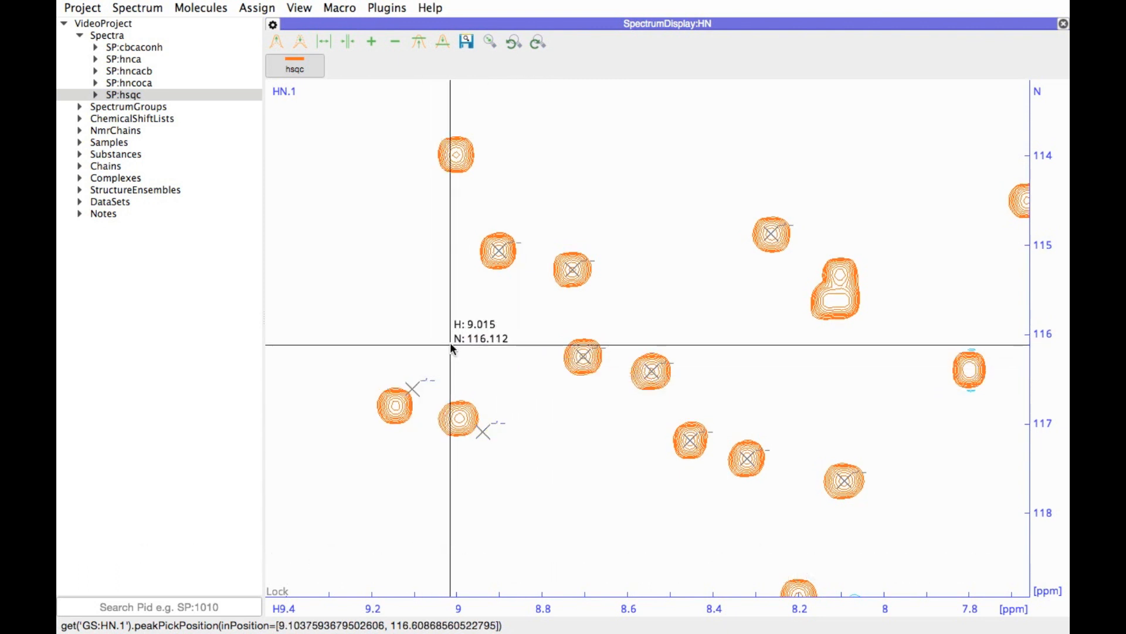
pyautogui.moveTo(413, 392)
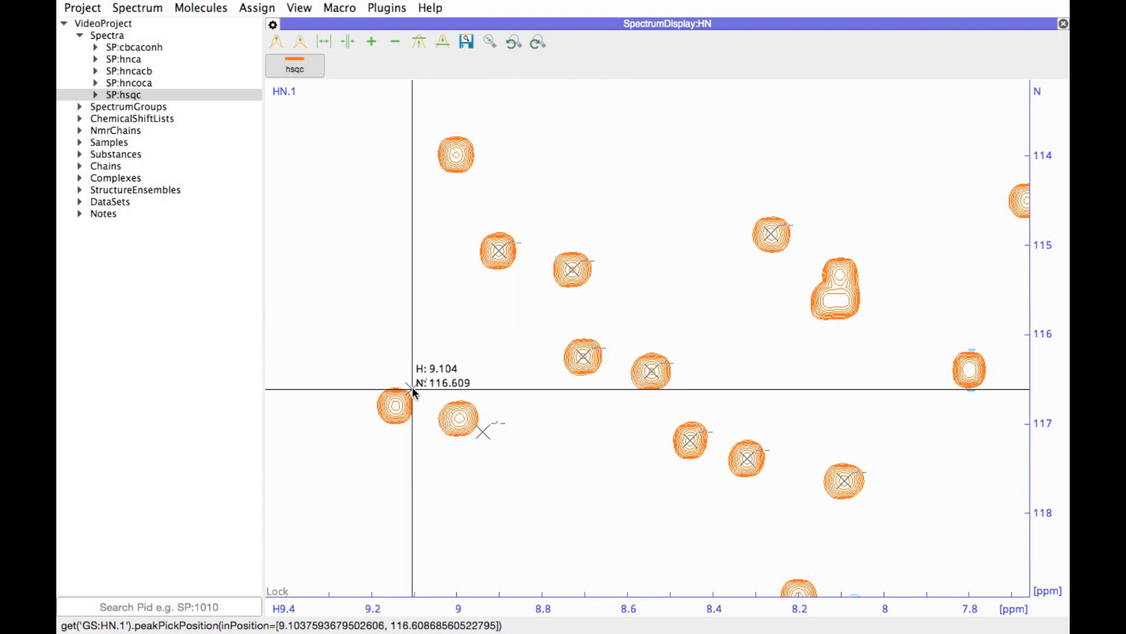
pyautogui.moveTo(414, 388)
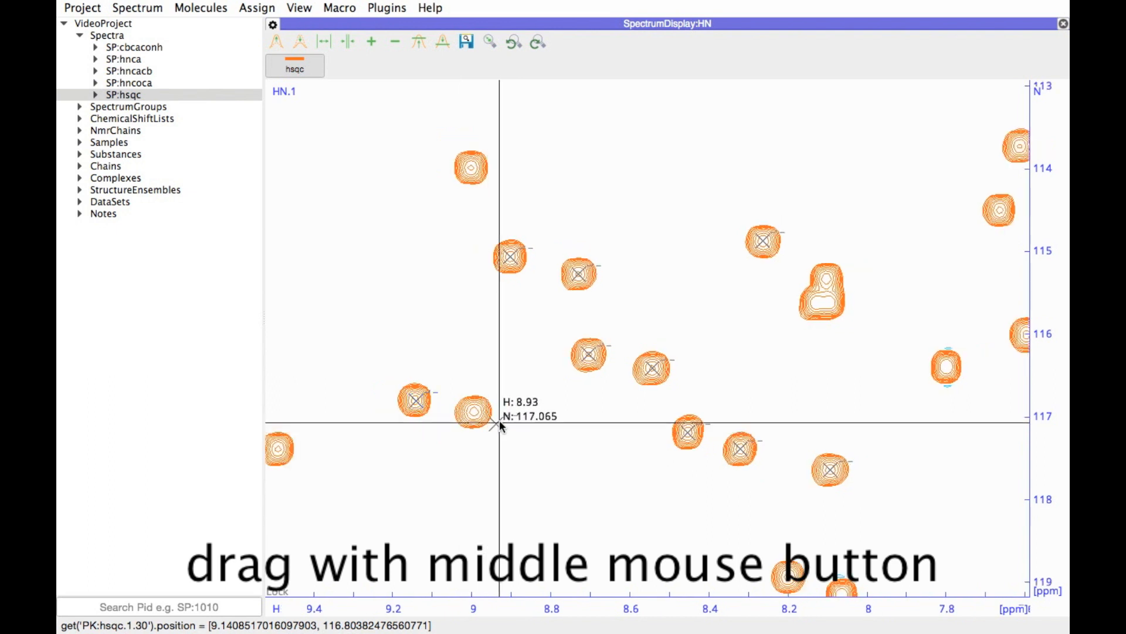
pyautogui.moveTo(498, 424)
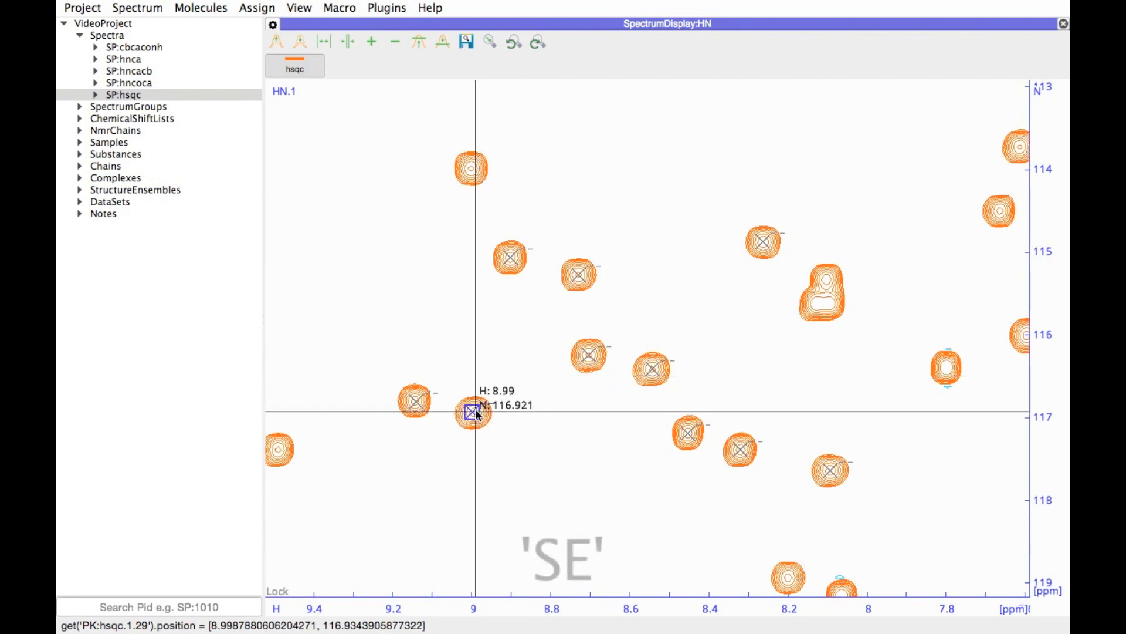
pyautogui.moveTo(437, 406)
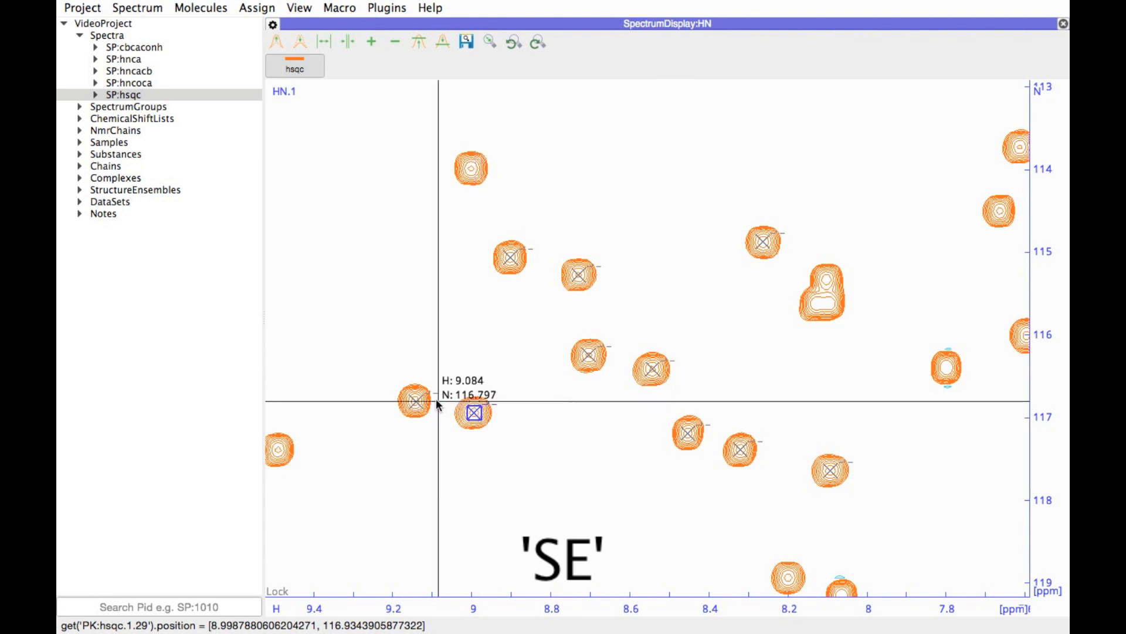
pyautogui.moveTo(422, 402)
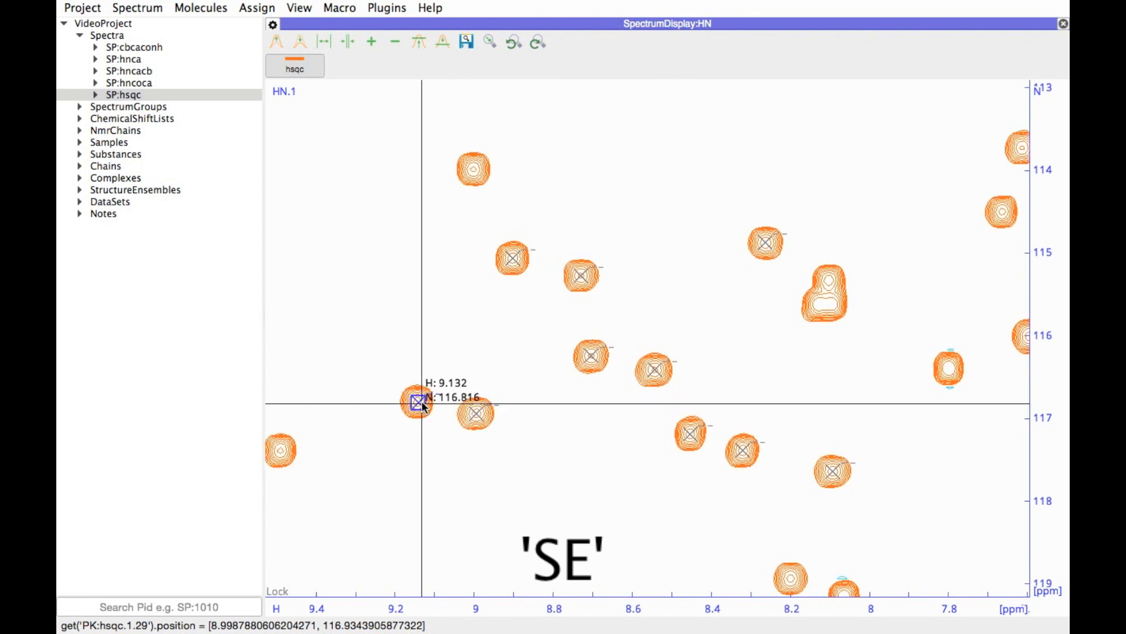
pyautogui.moveTo(420, 402)
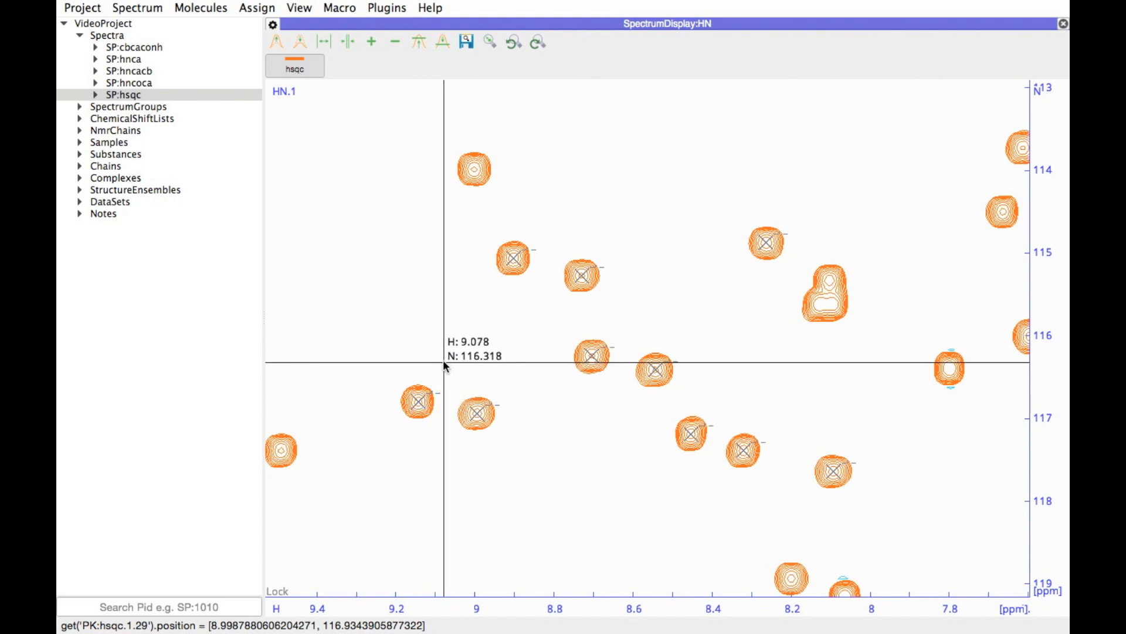
pyautogui.moveTo(394, 372)
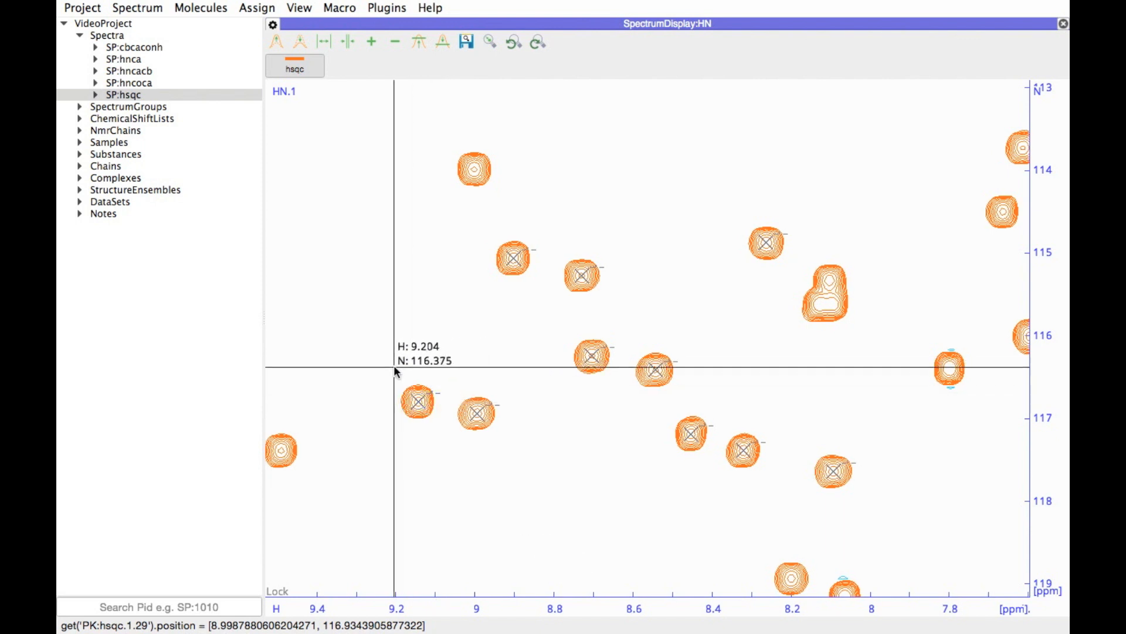
pyautogui.moveTo(475, 378)
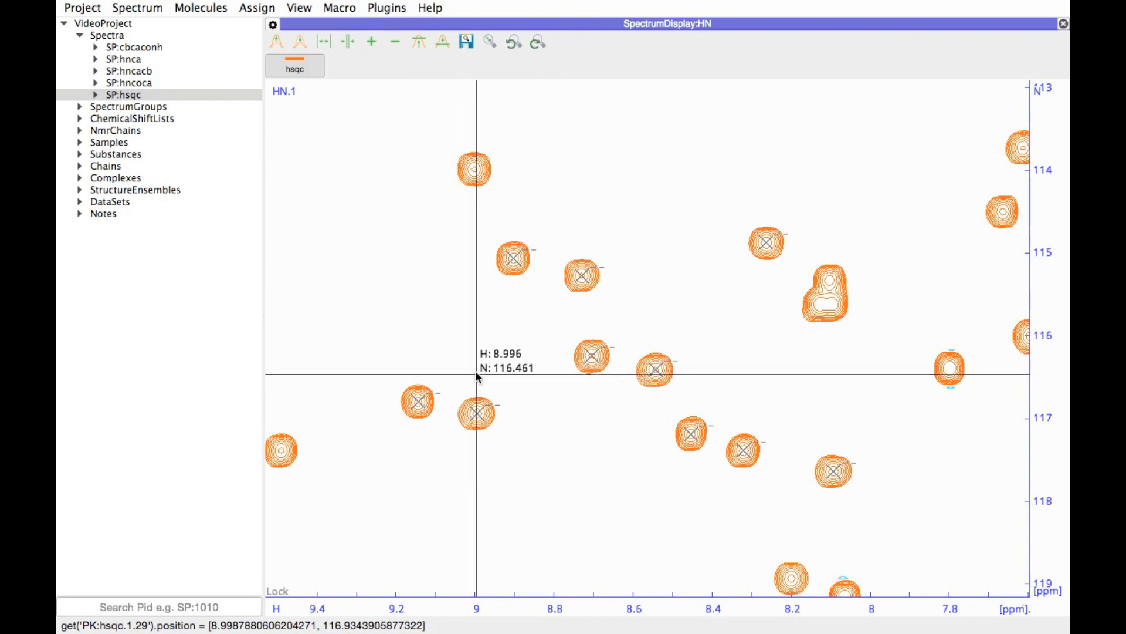
pyautogui.moveTo(413, 280)
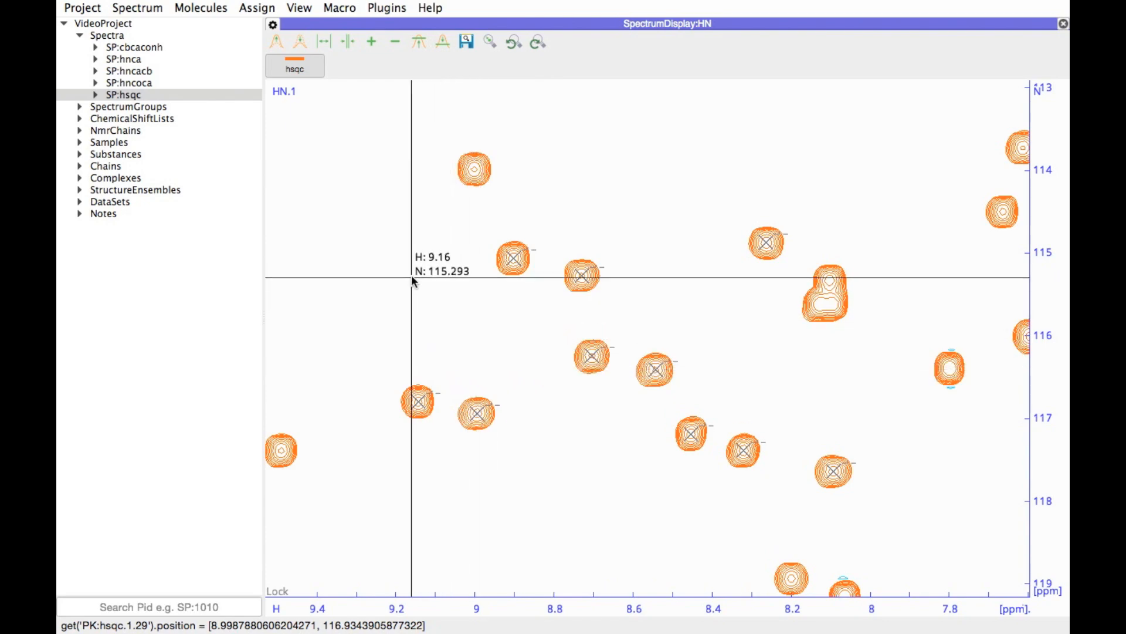
pyautogui.moveTo(363, 280)
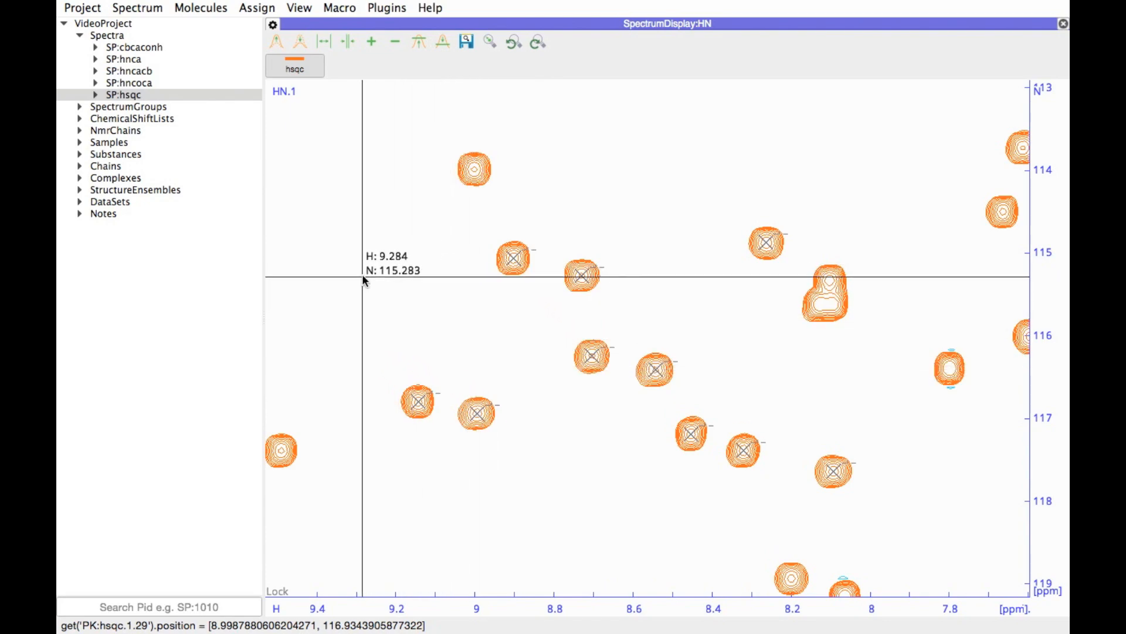
pyautogui.rightClick(362, 281)
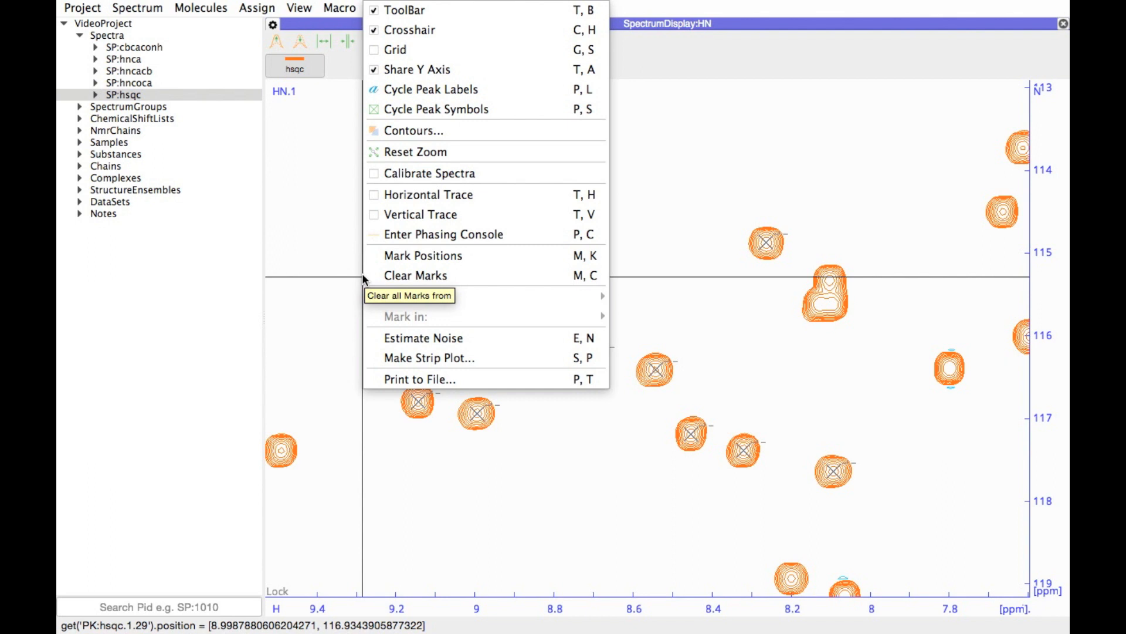
pyautogui.moveTo(419, 379)
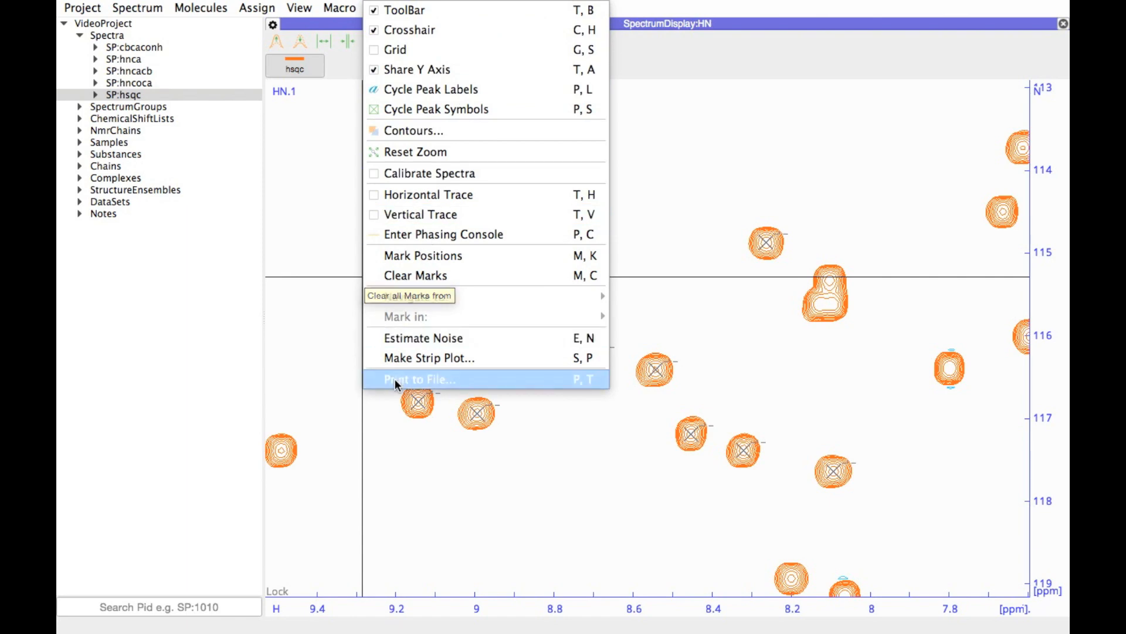
pyautogui.moveTo(581, 194)
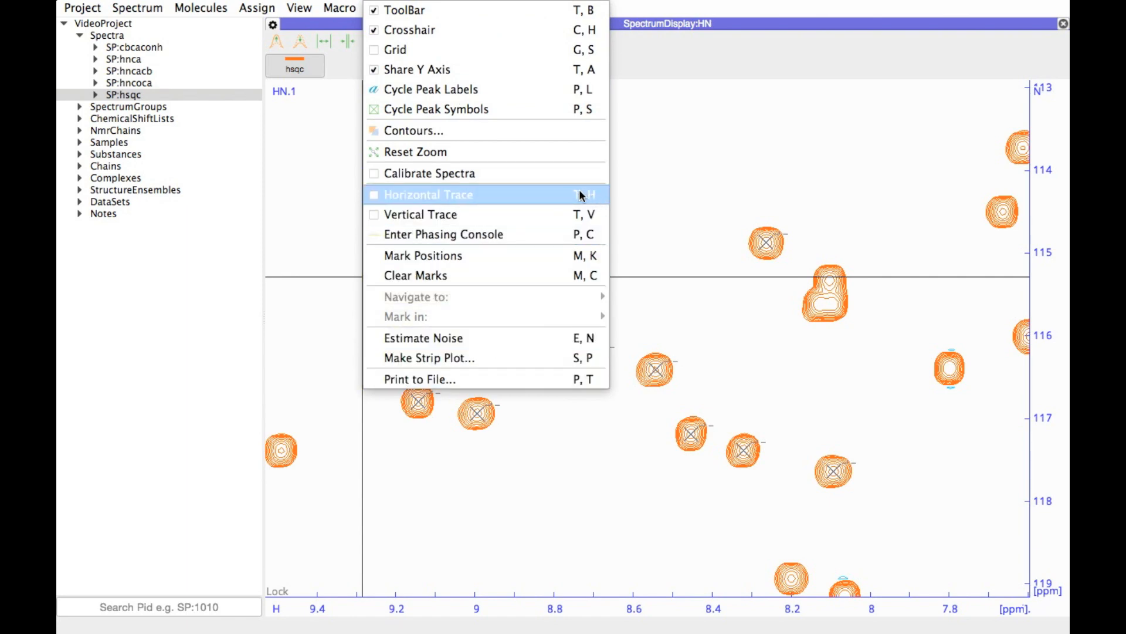
pyautogui.moveTo(571, 207)
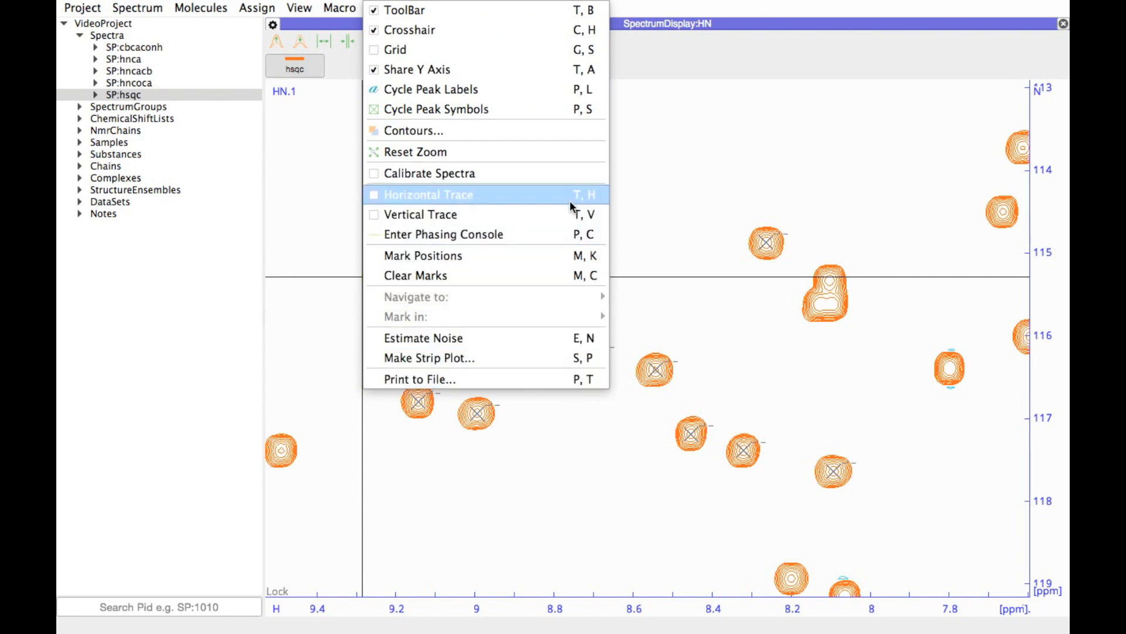
pyautogui.moveTo(592, 194)
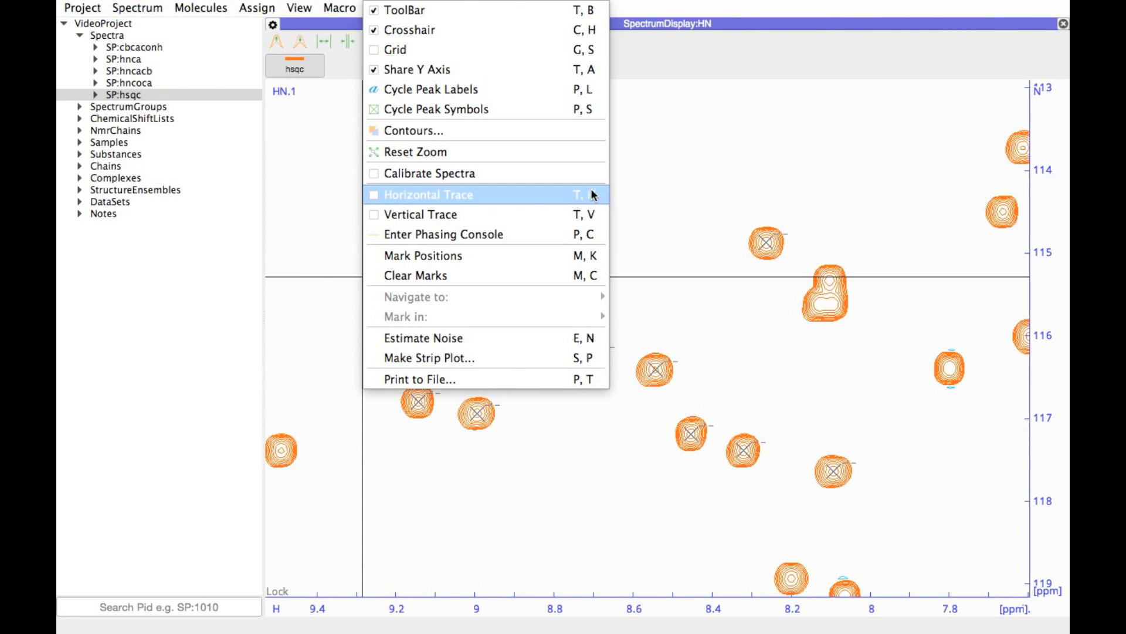
pyautogui.moveTo(570, 224)
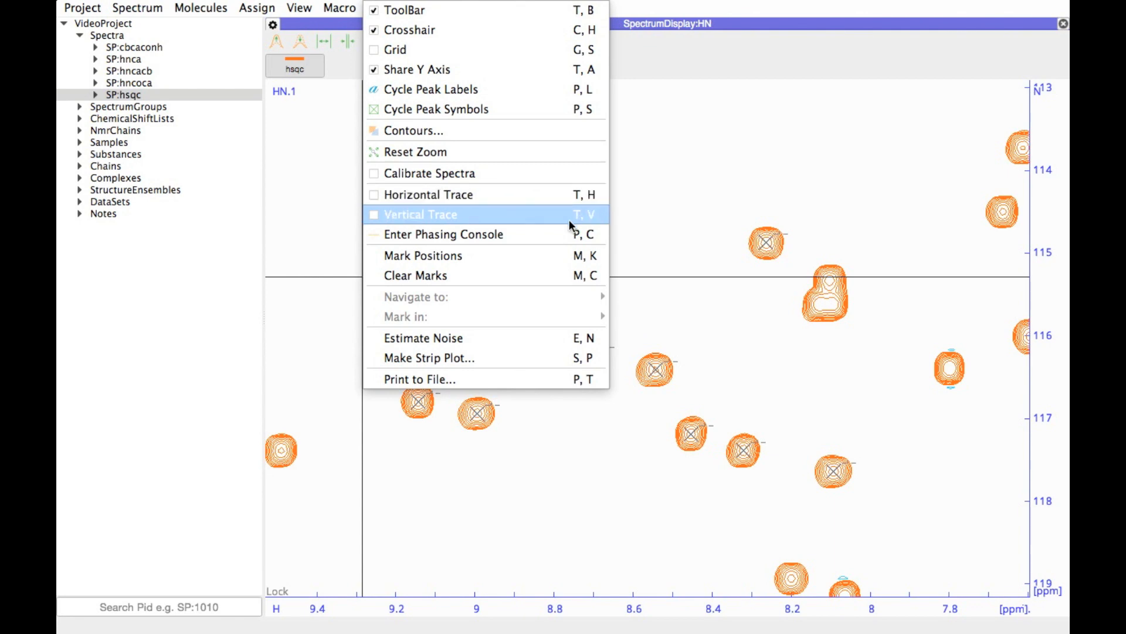
pyautogui.click(421, 214)
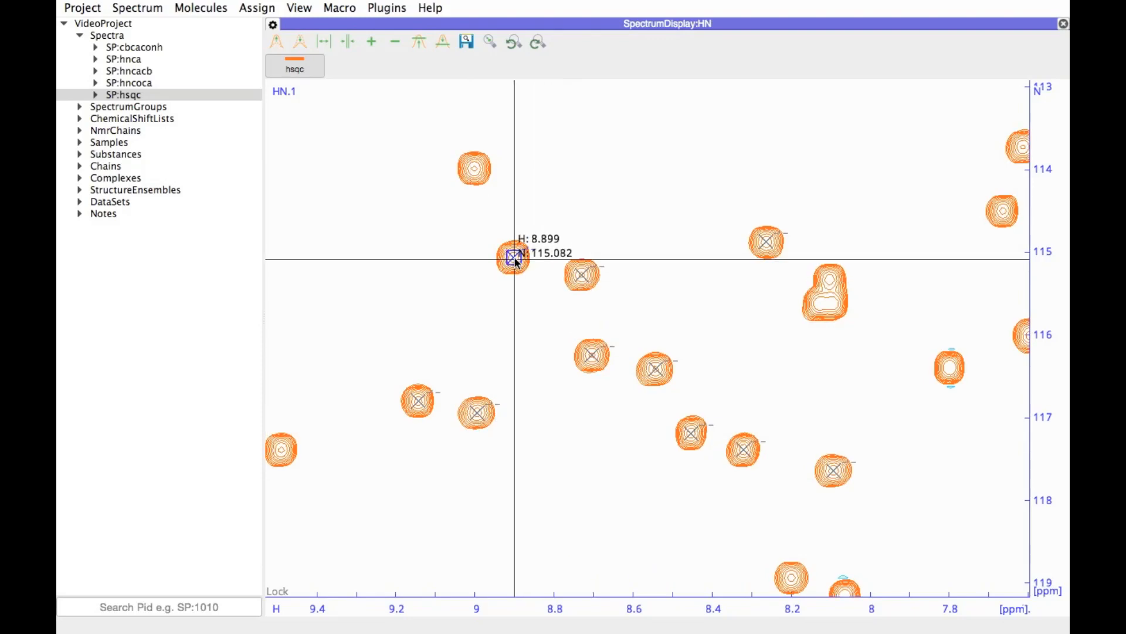
# - Show the context menus for a selected peak, the hsqc display button, and SP:hsqc in the sidebar tree
pyautogui.rightClick(512, 258)
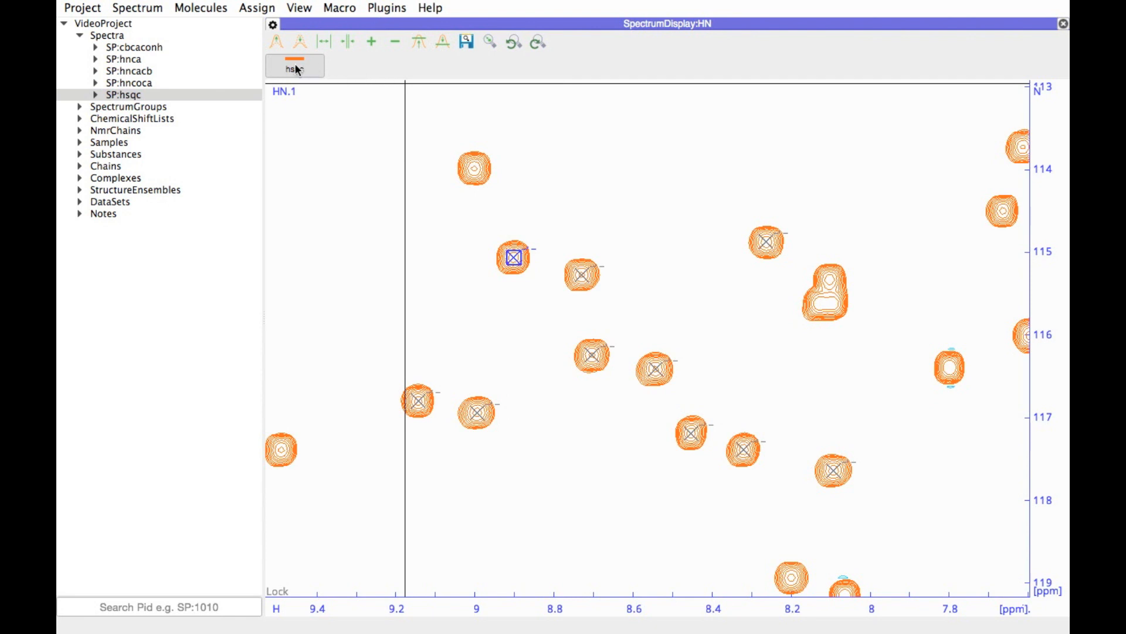
pyautogui.moveTo(295, 66)
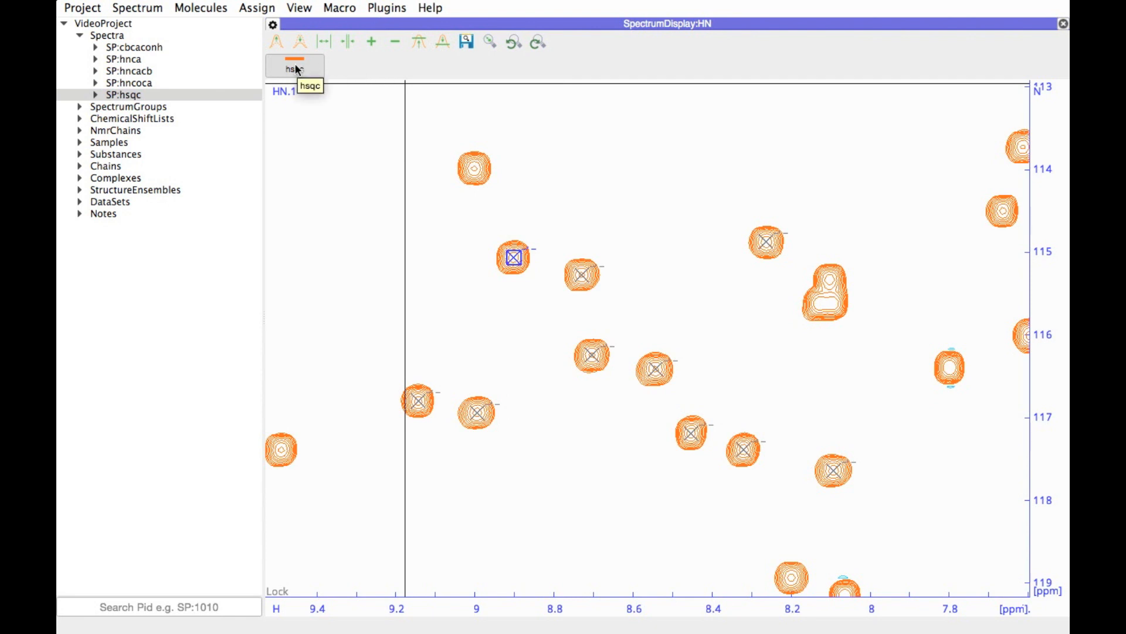
pyautogui.rightClick(294, 65)
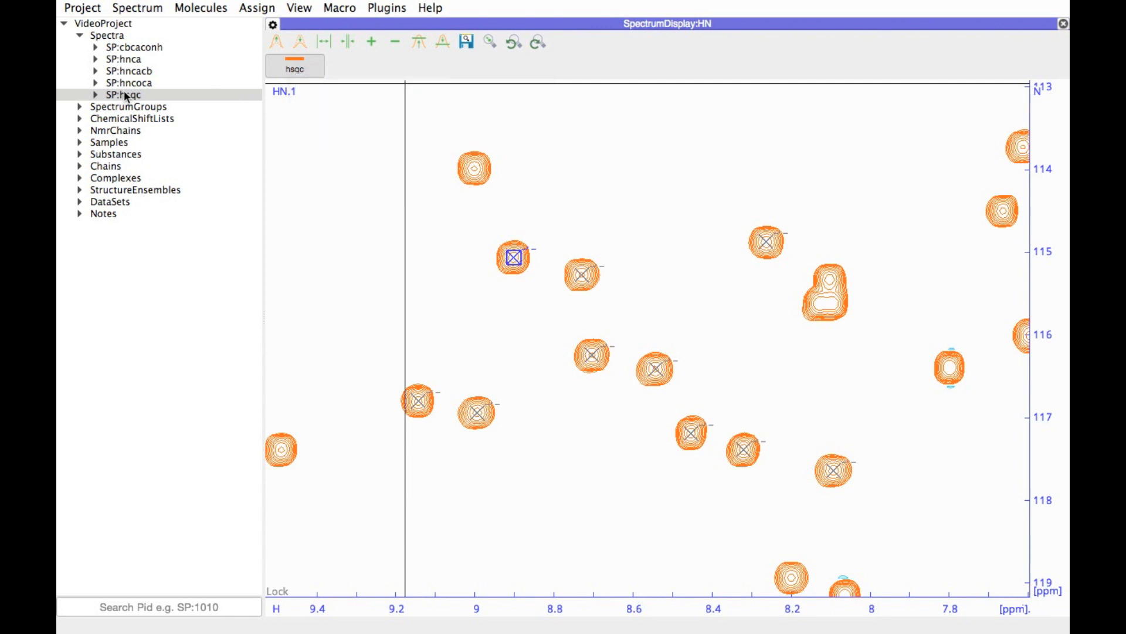
pyautogui.rightClick(126, 94)
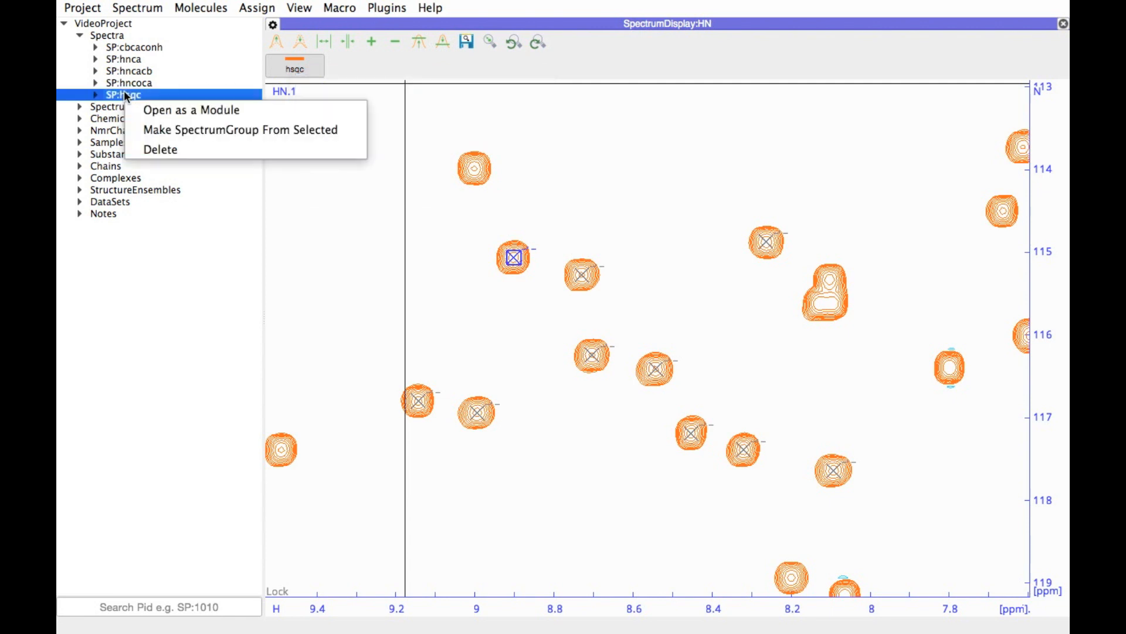